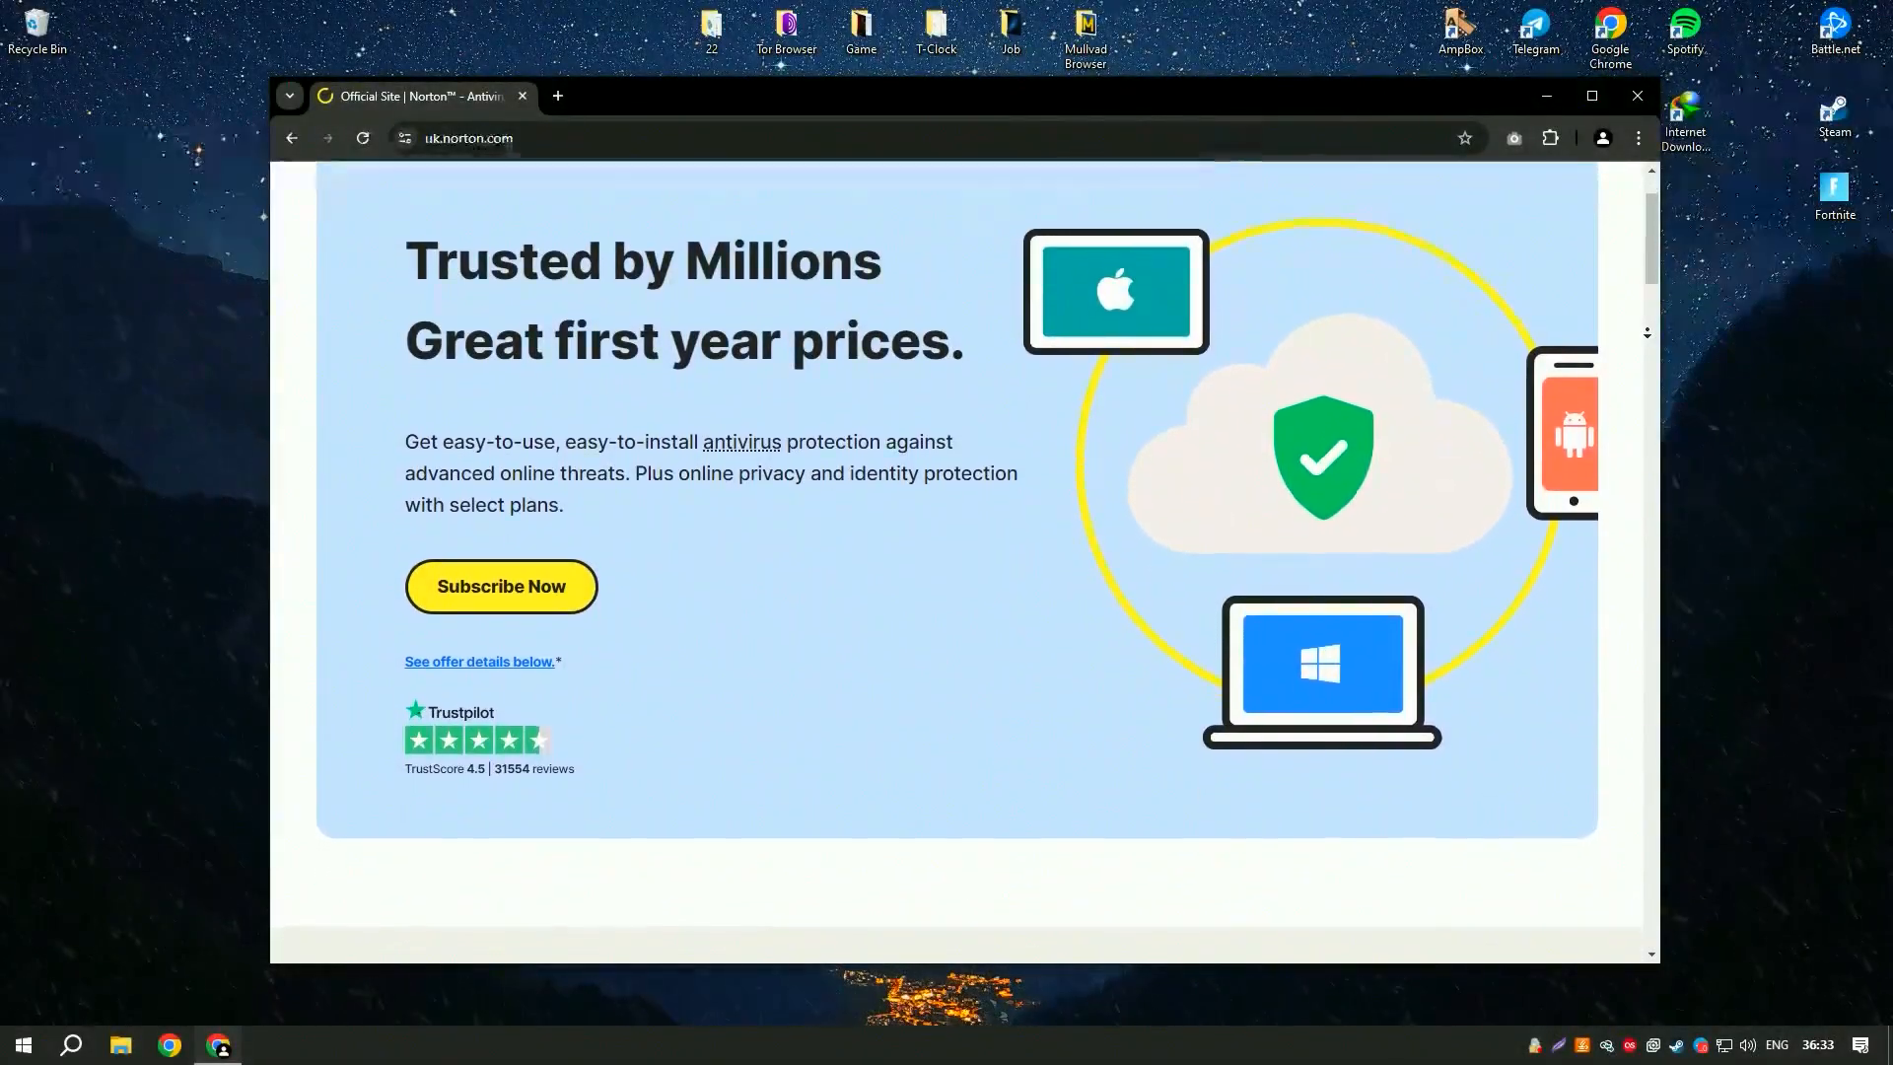
# Scroll through all four Norton plan prices and feature lists, then scroll back up.
pyautogui.scroll(-3)
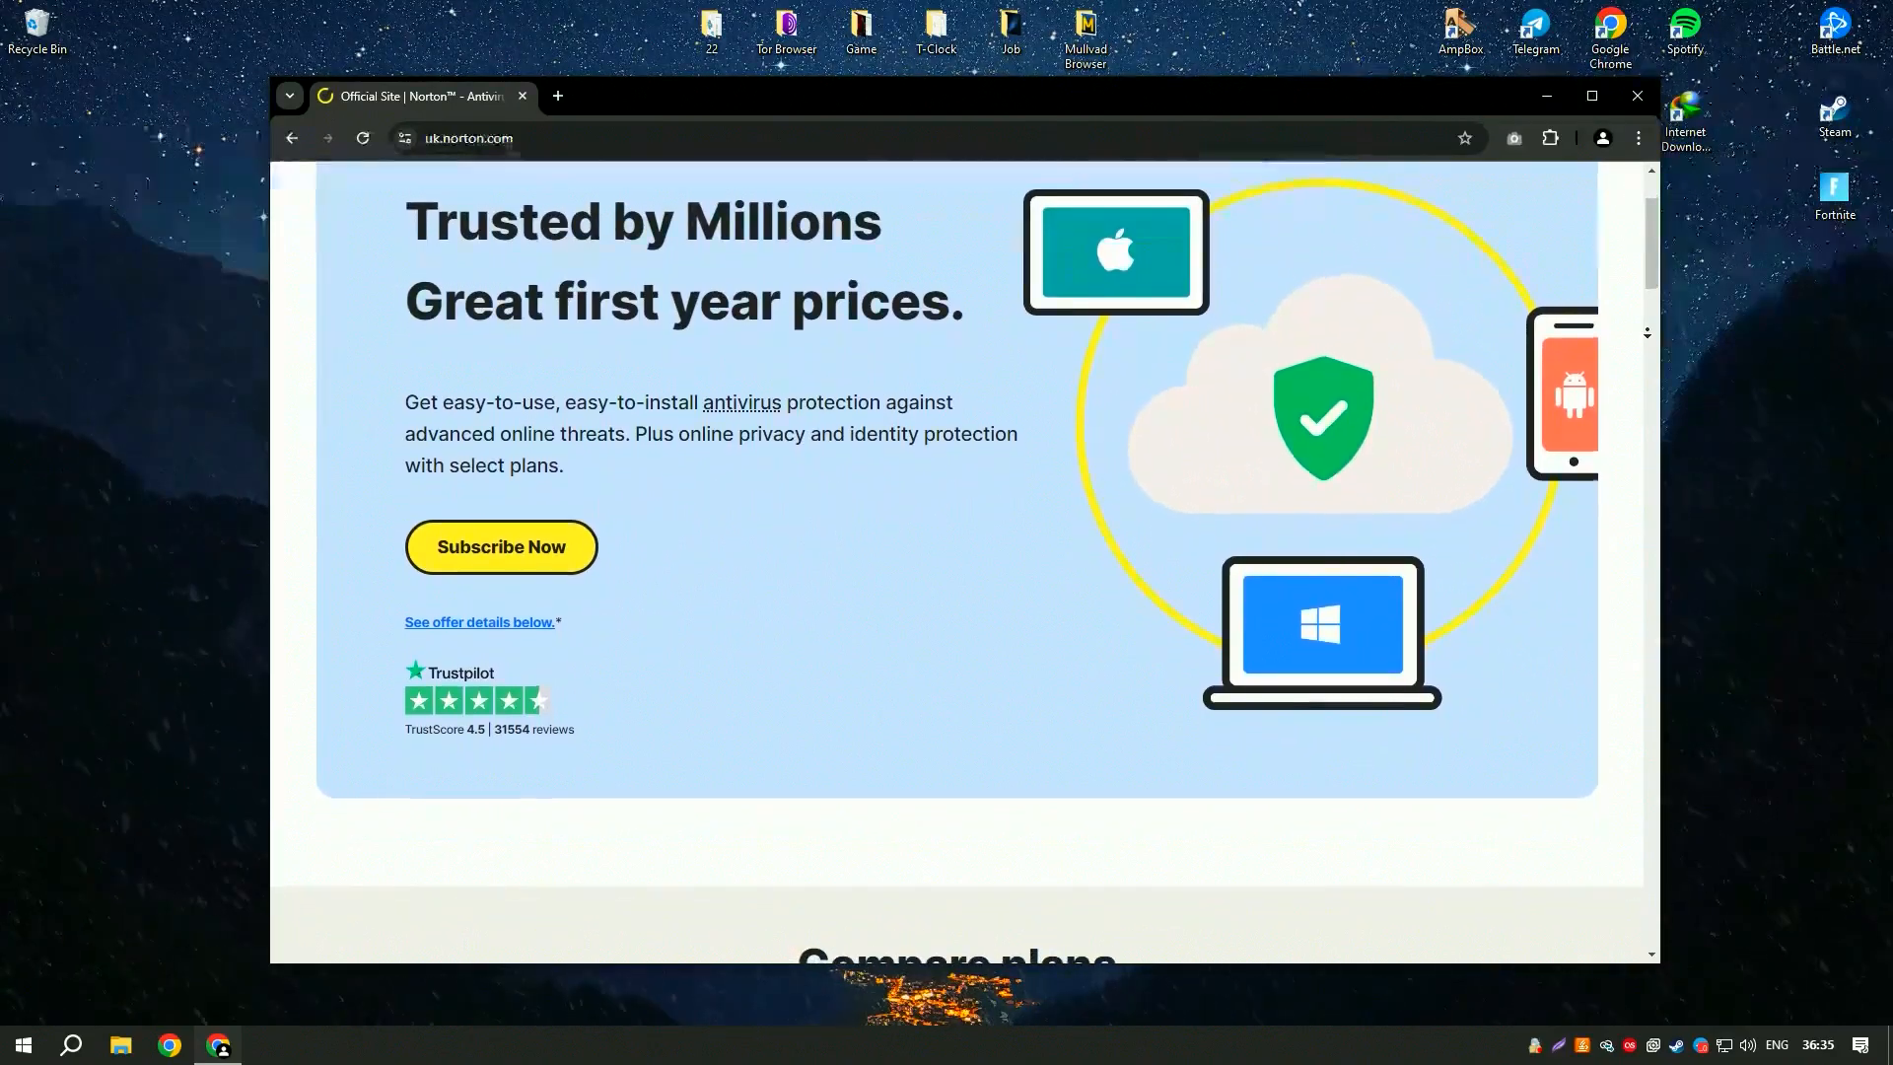
pyautogui.scroll(-3)
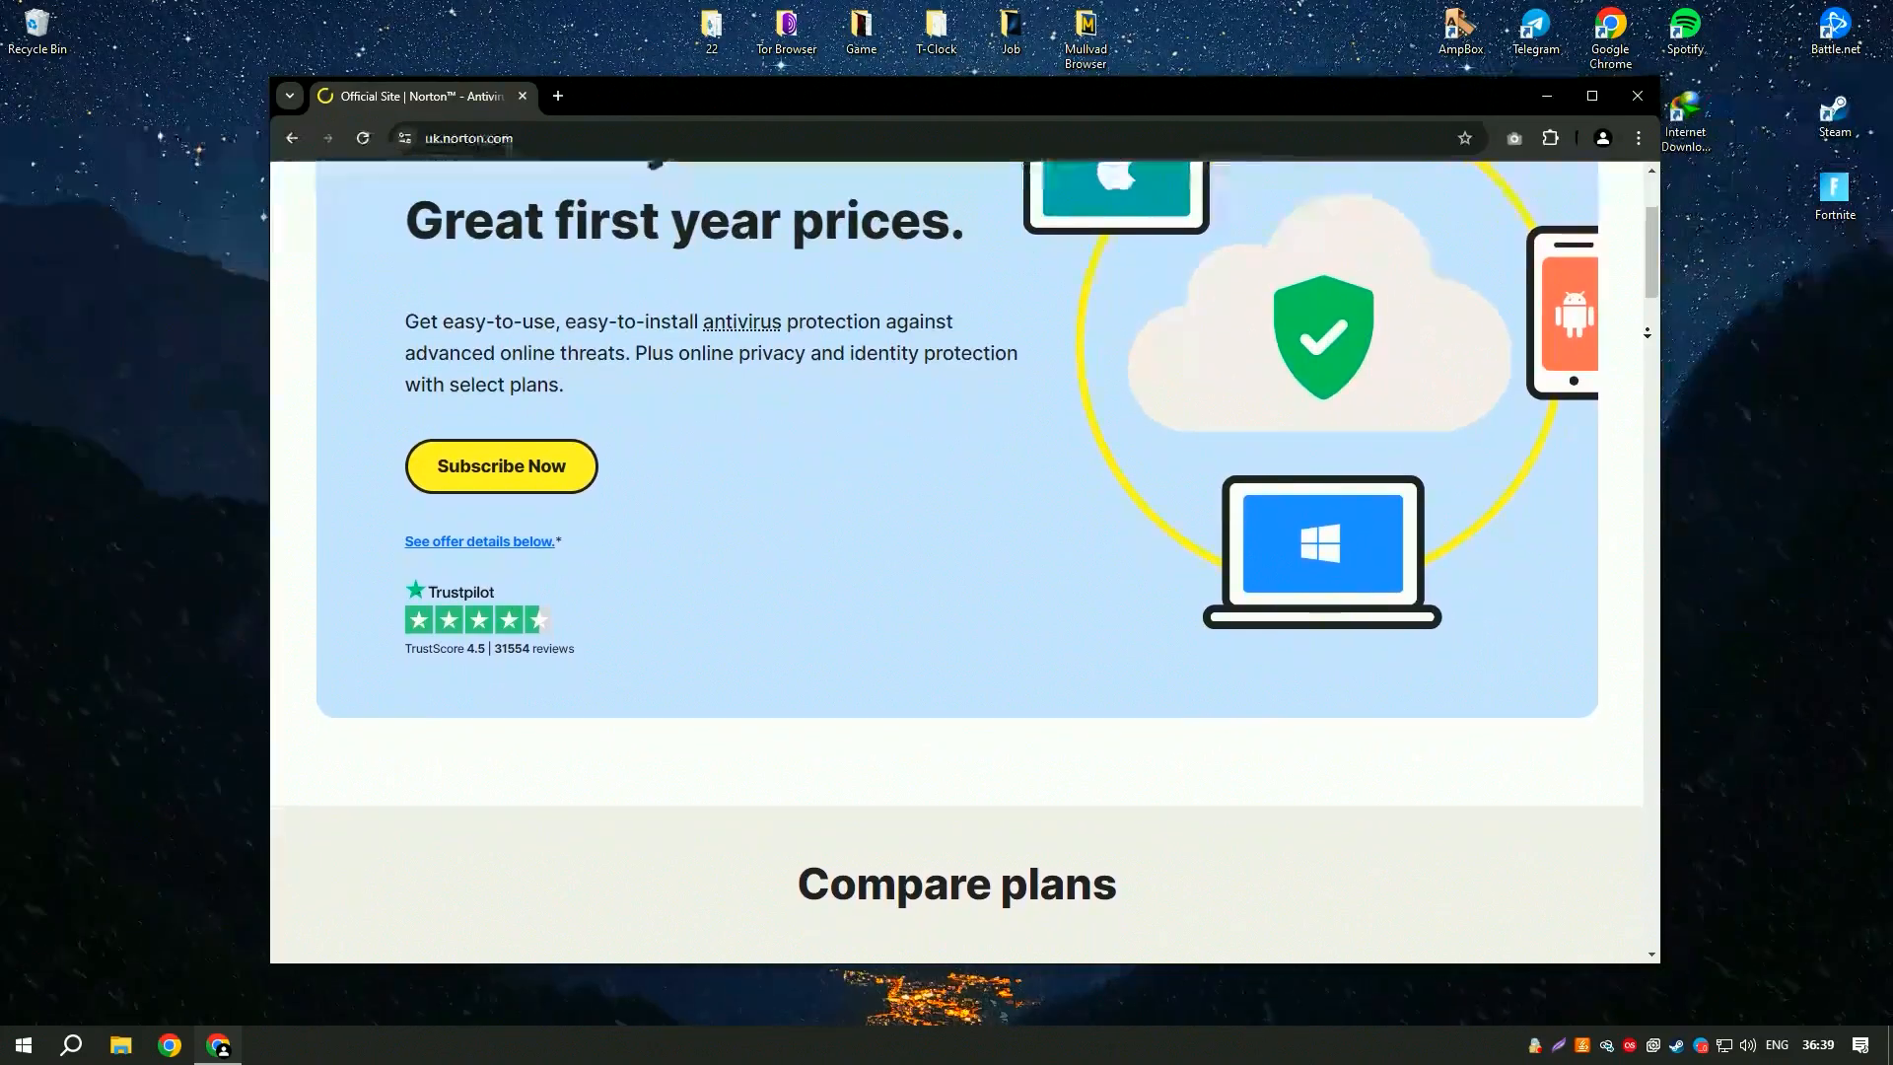
pyautogui.scroll(-3)
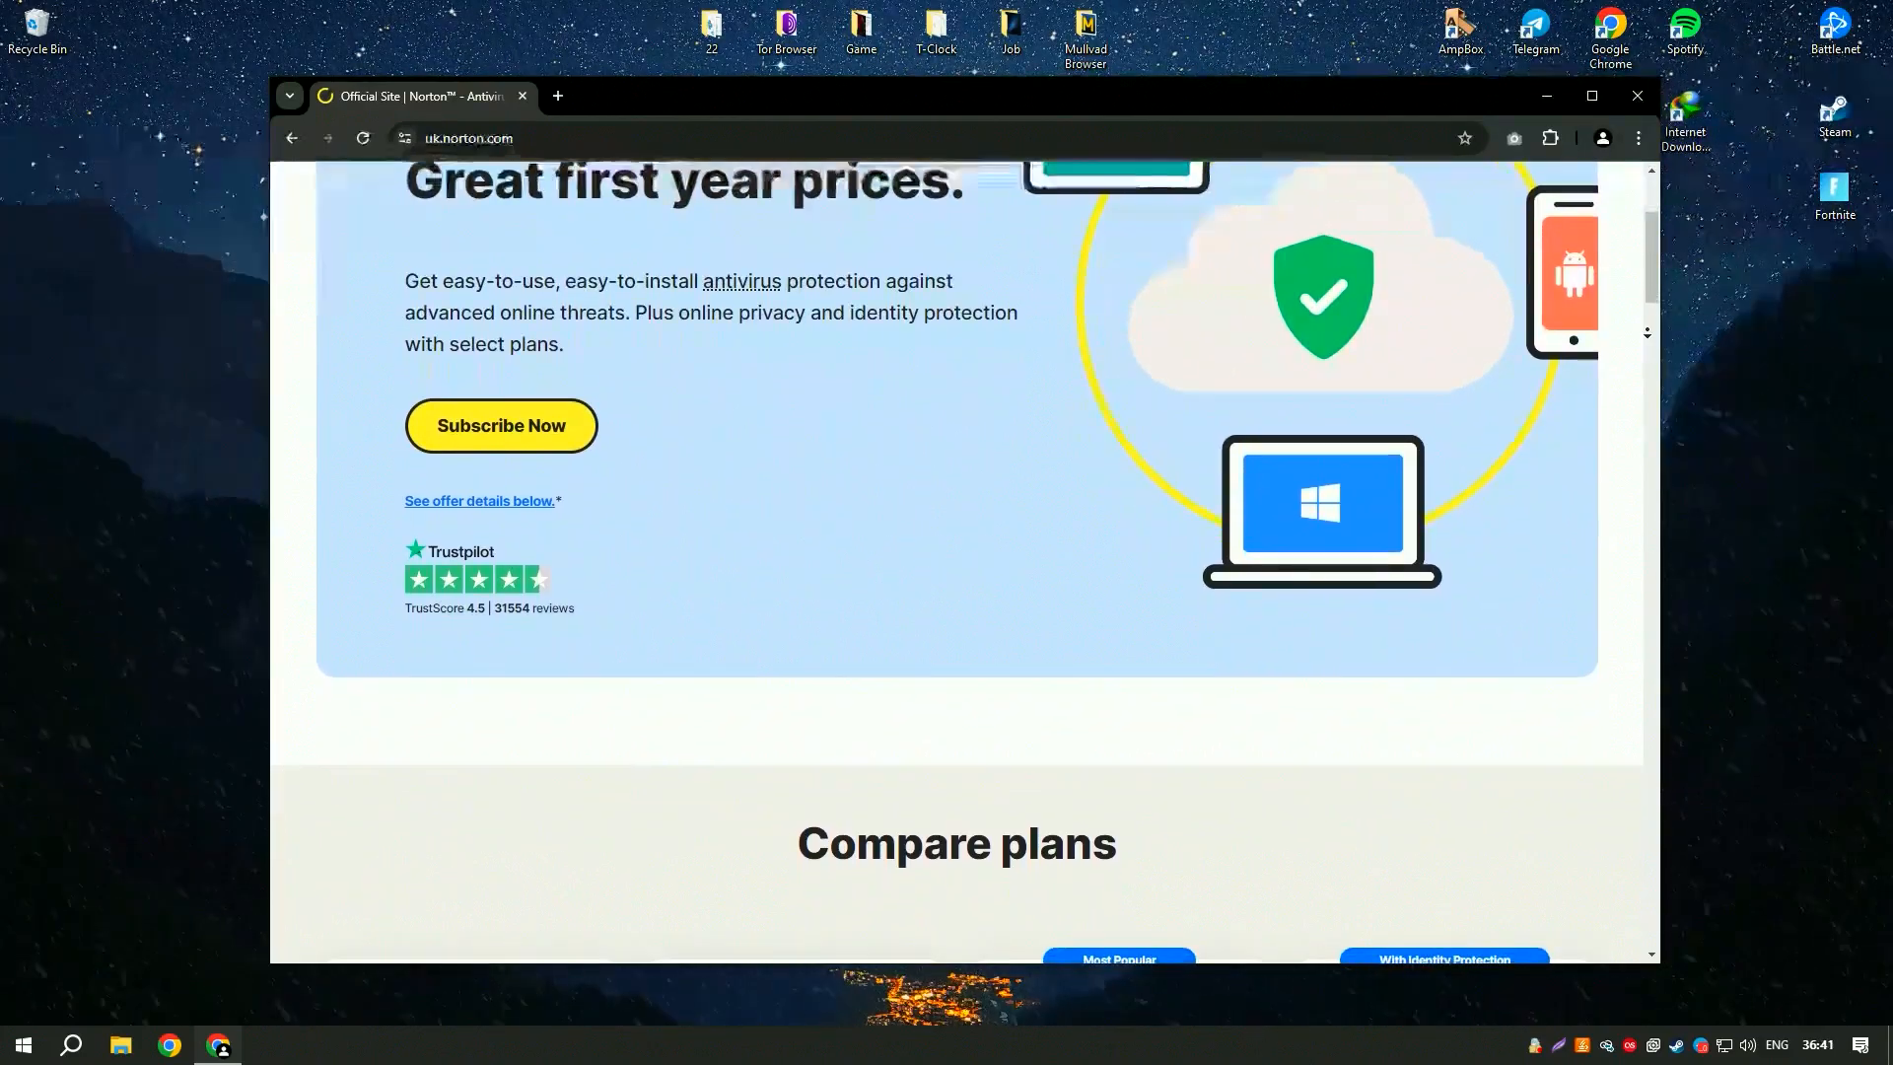
pyautogui.scroll(-3)
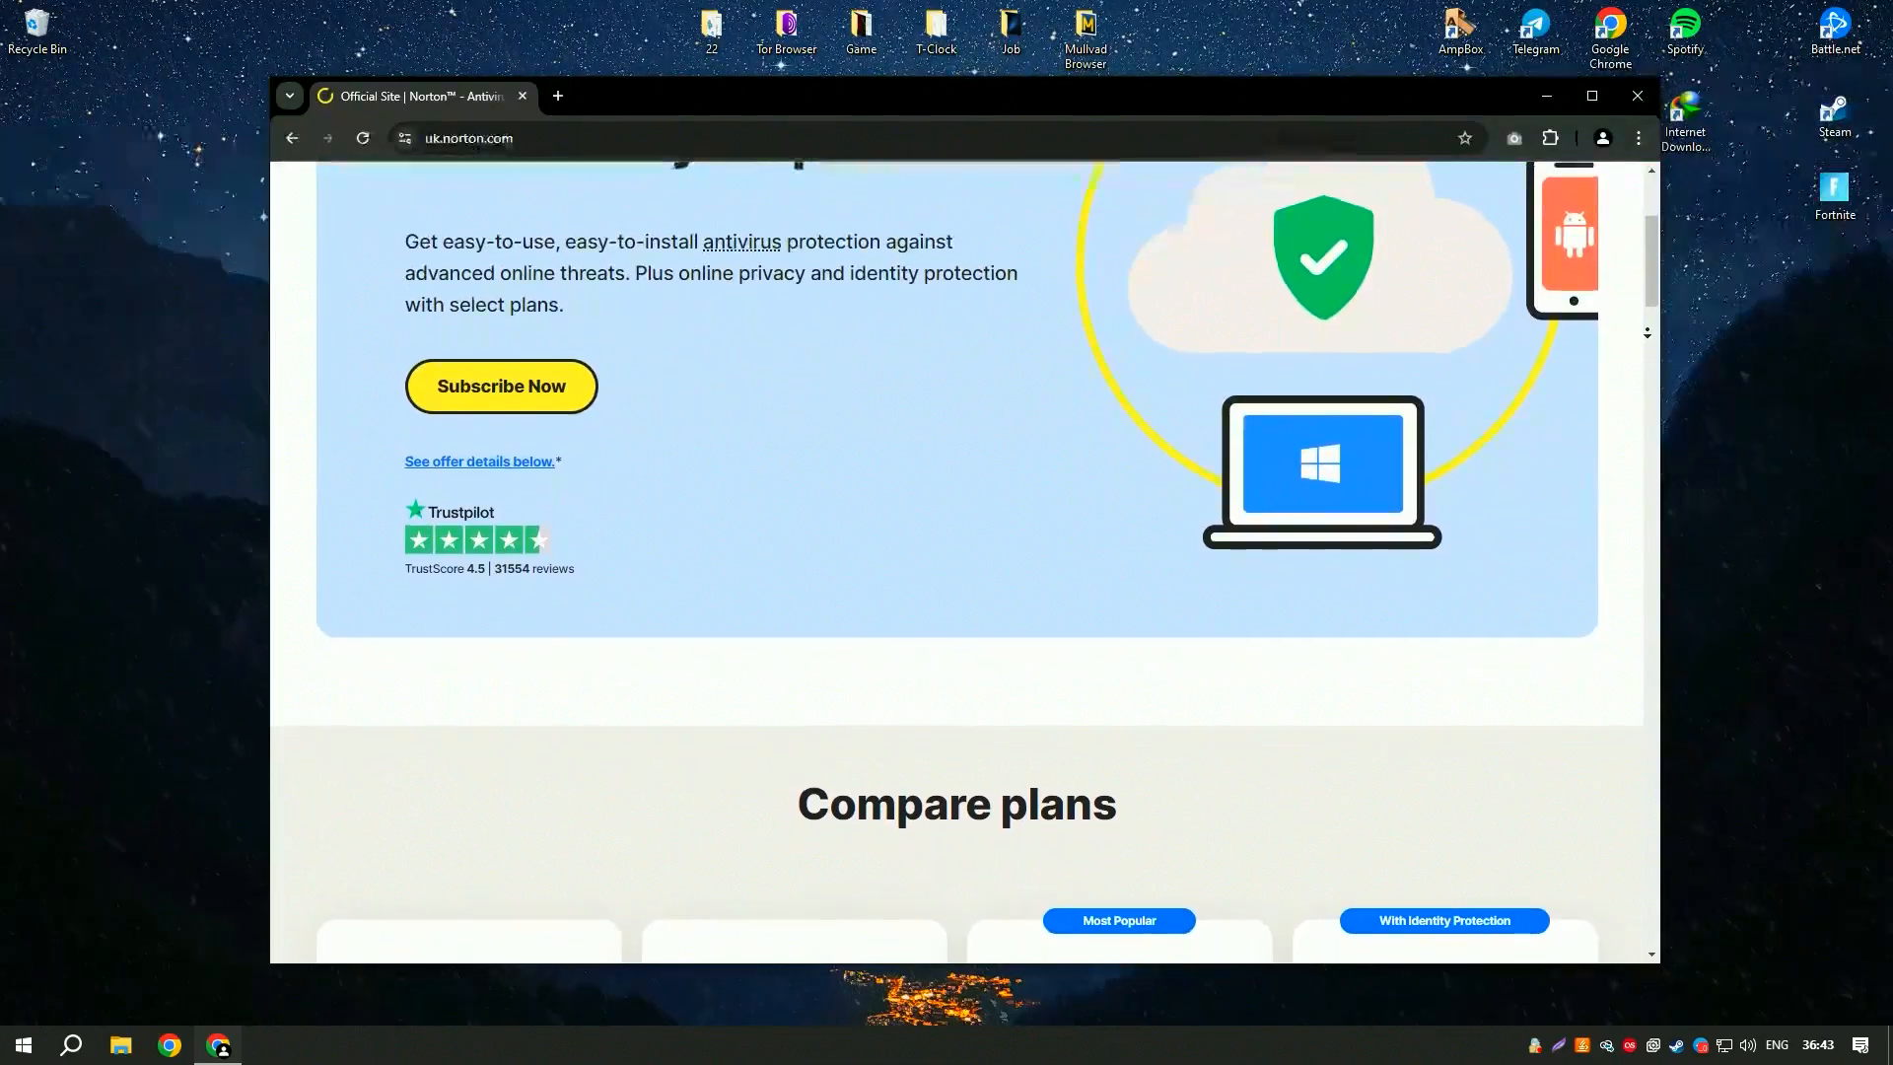
pyautogui.scroll(-3)
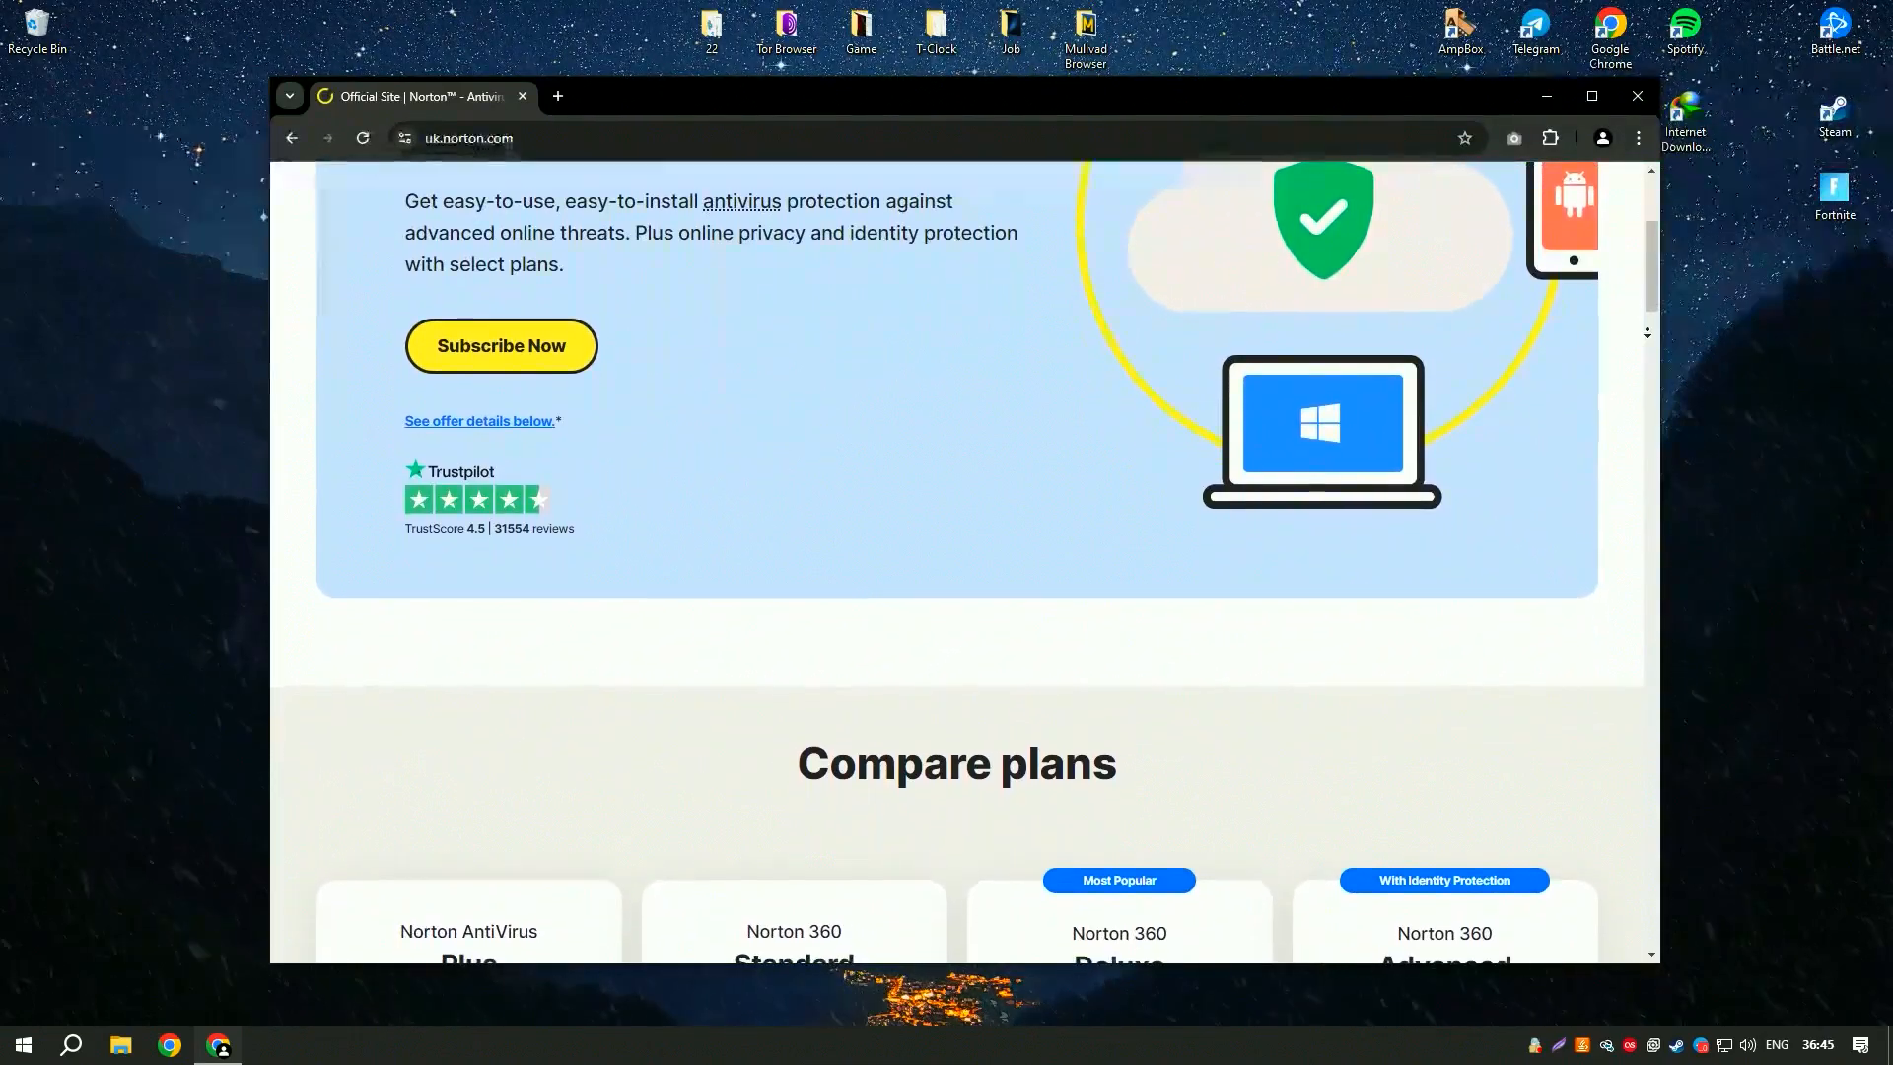
pyautogui.scroll(-3)
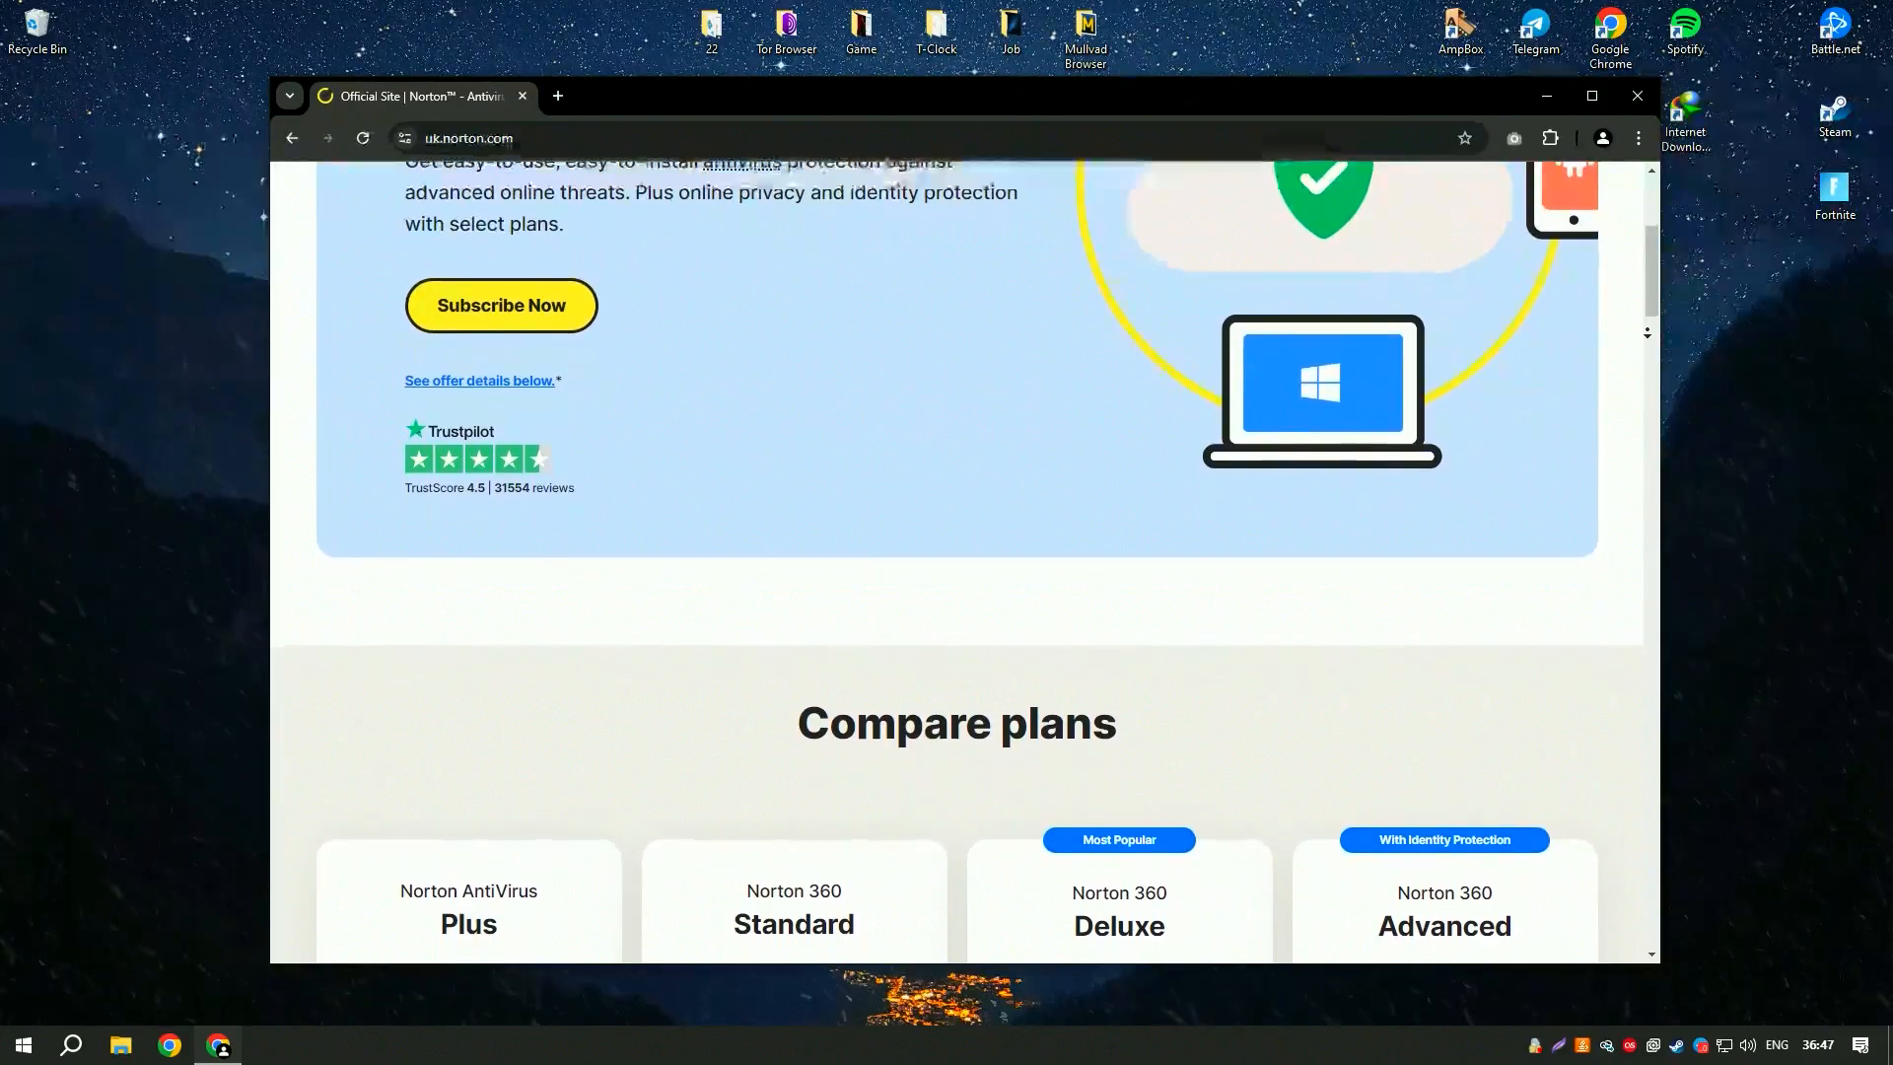
pyautogui.scroll(-3)
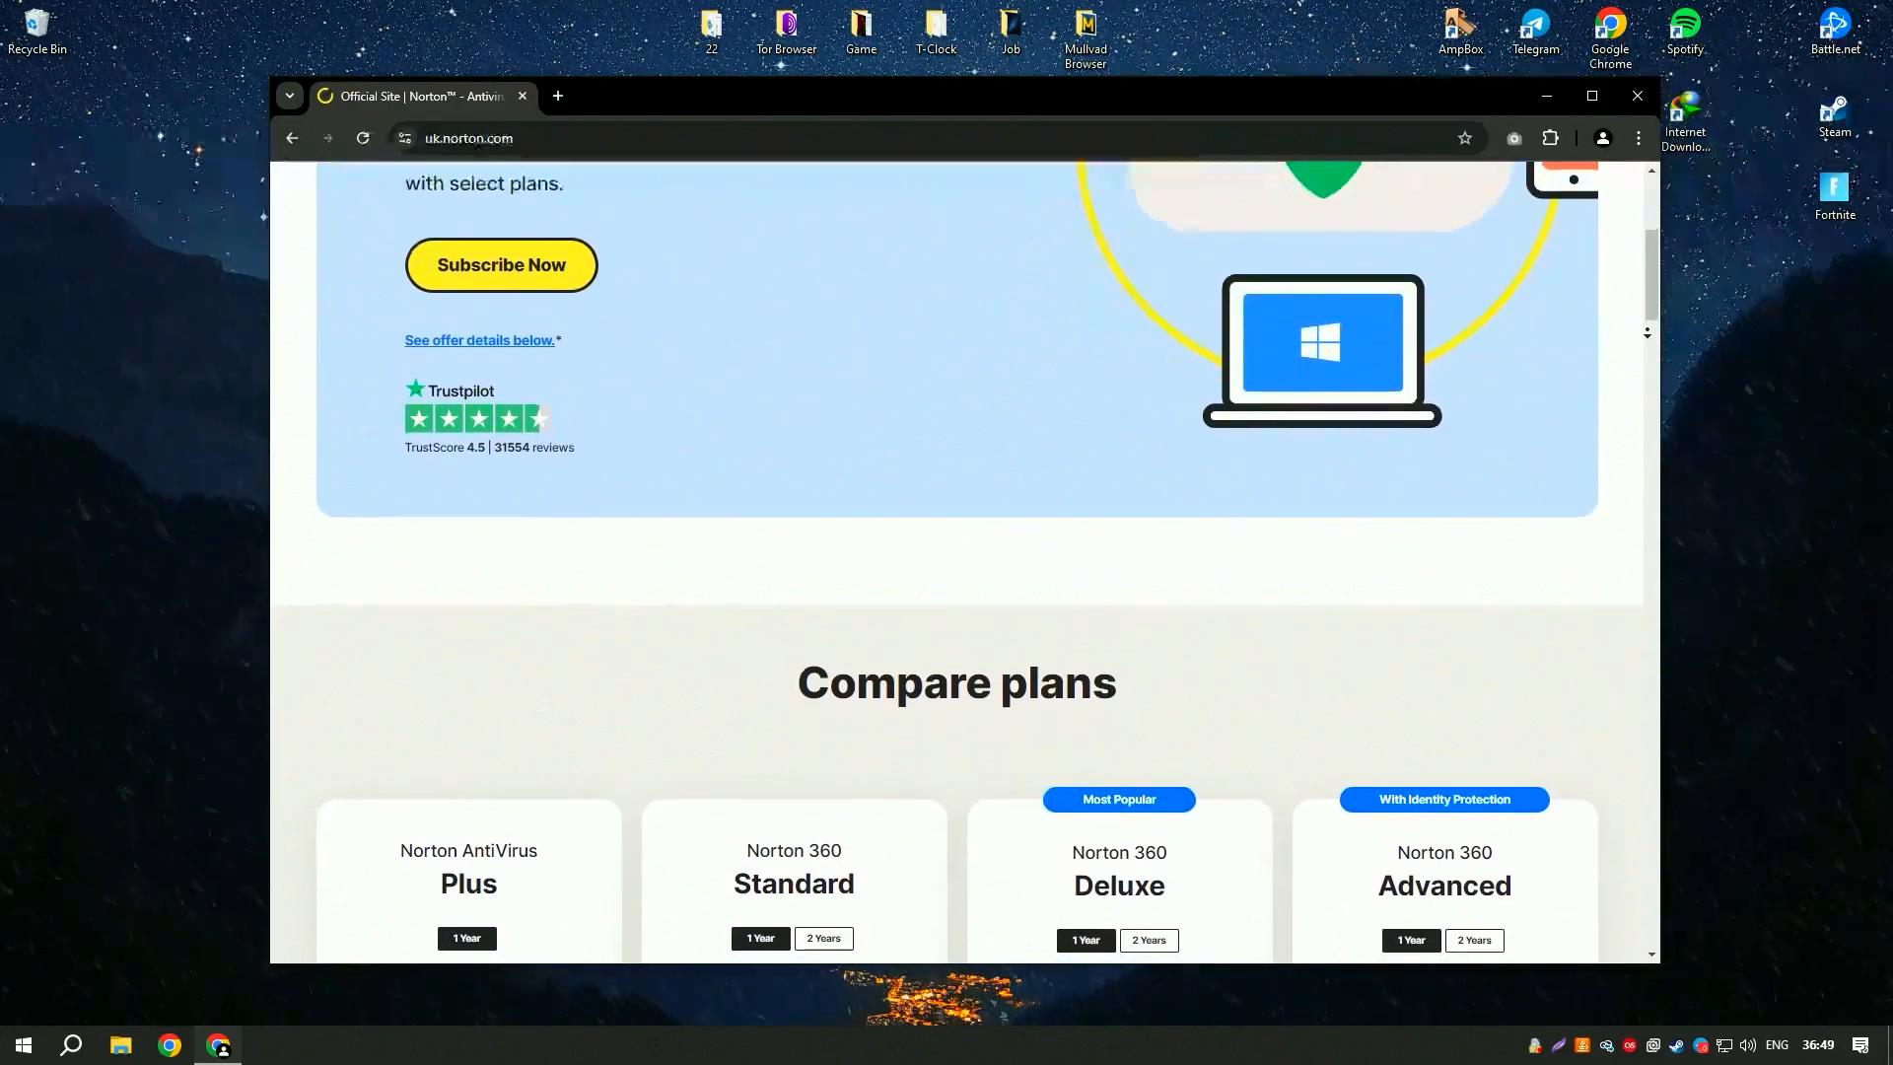
pyautogui.scroll(-3)
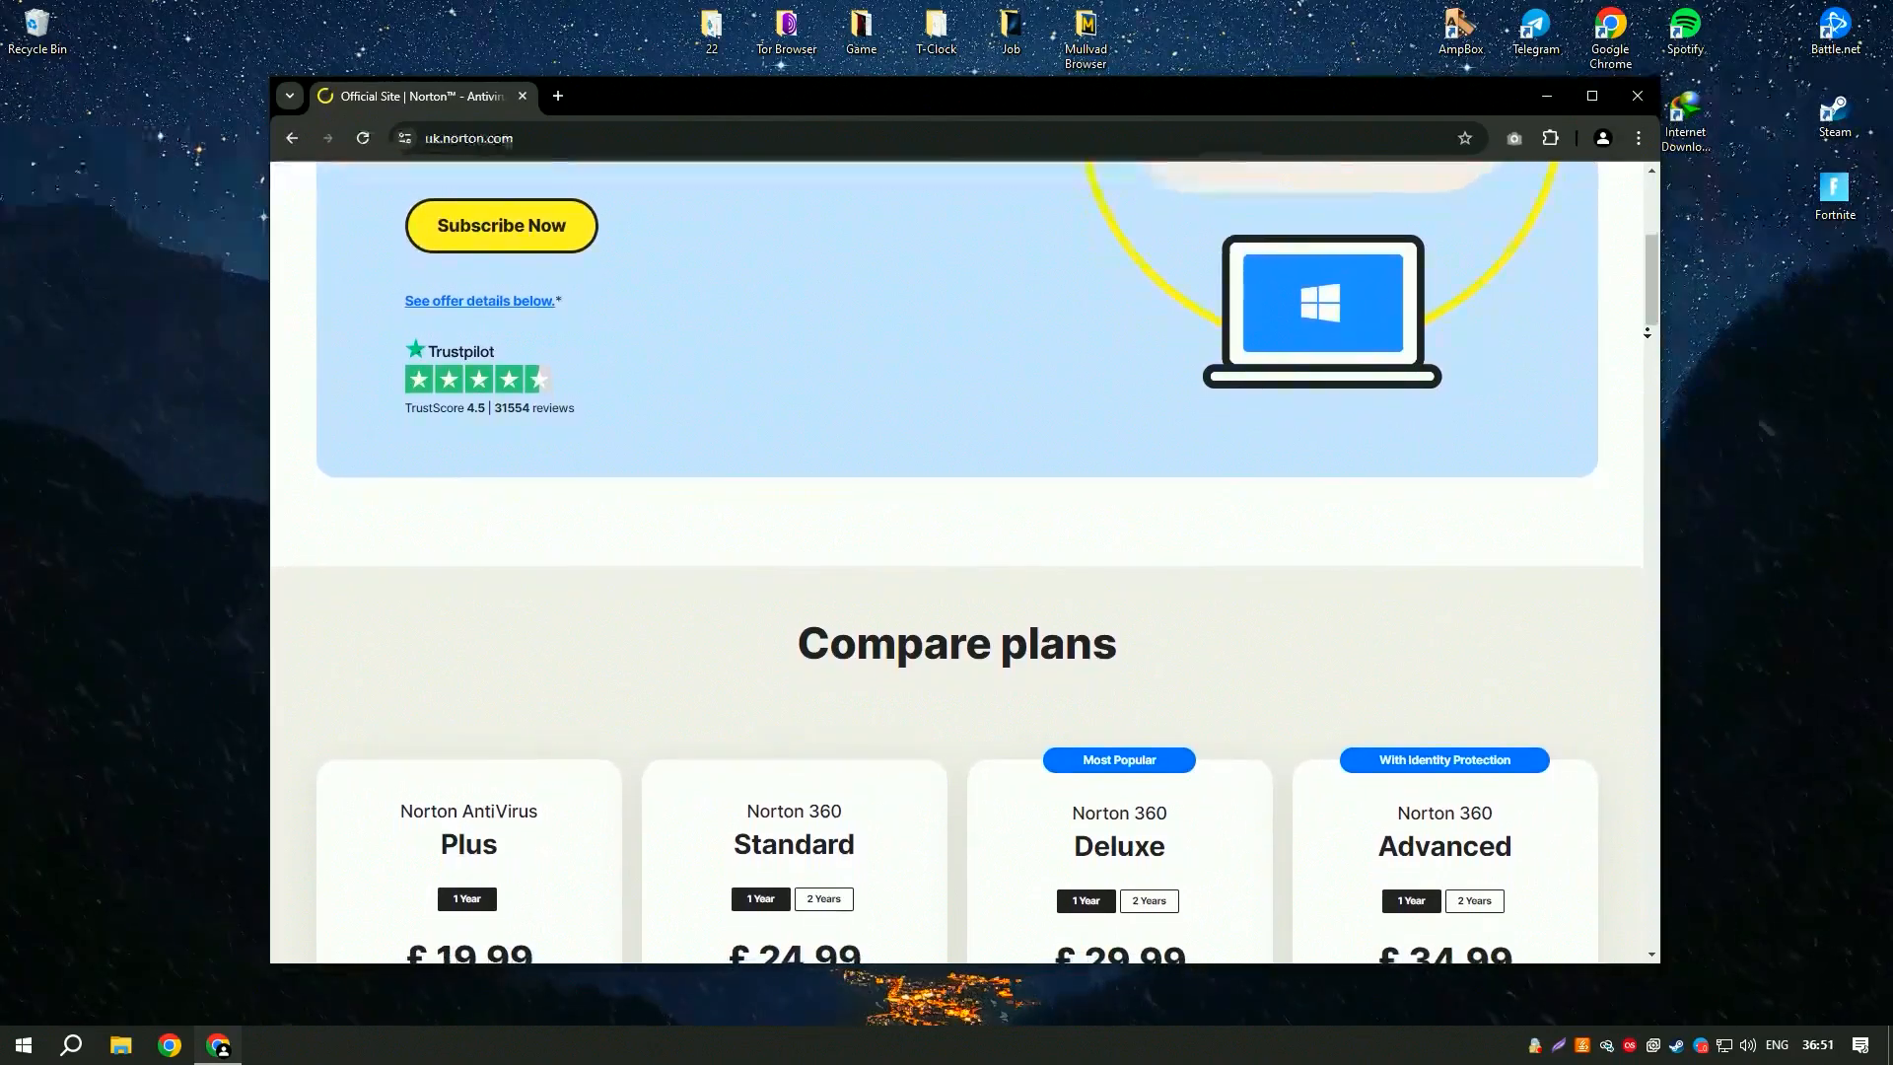
pyautogui.scroll(-3)
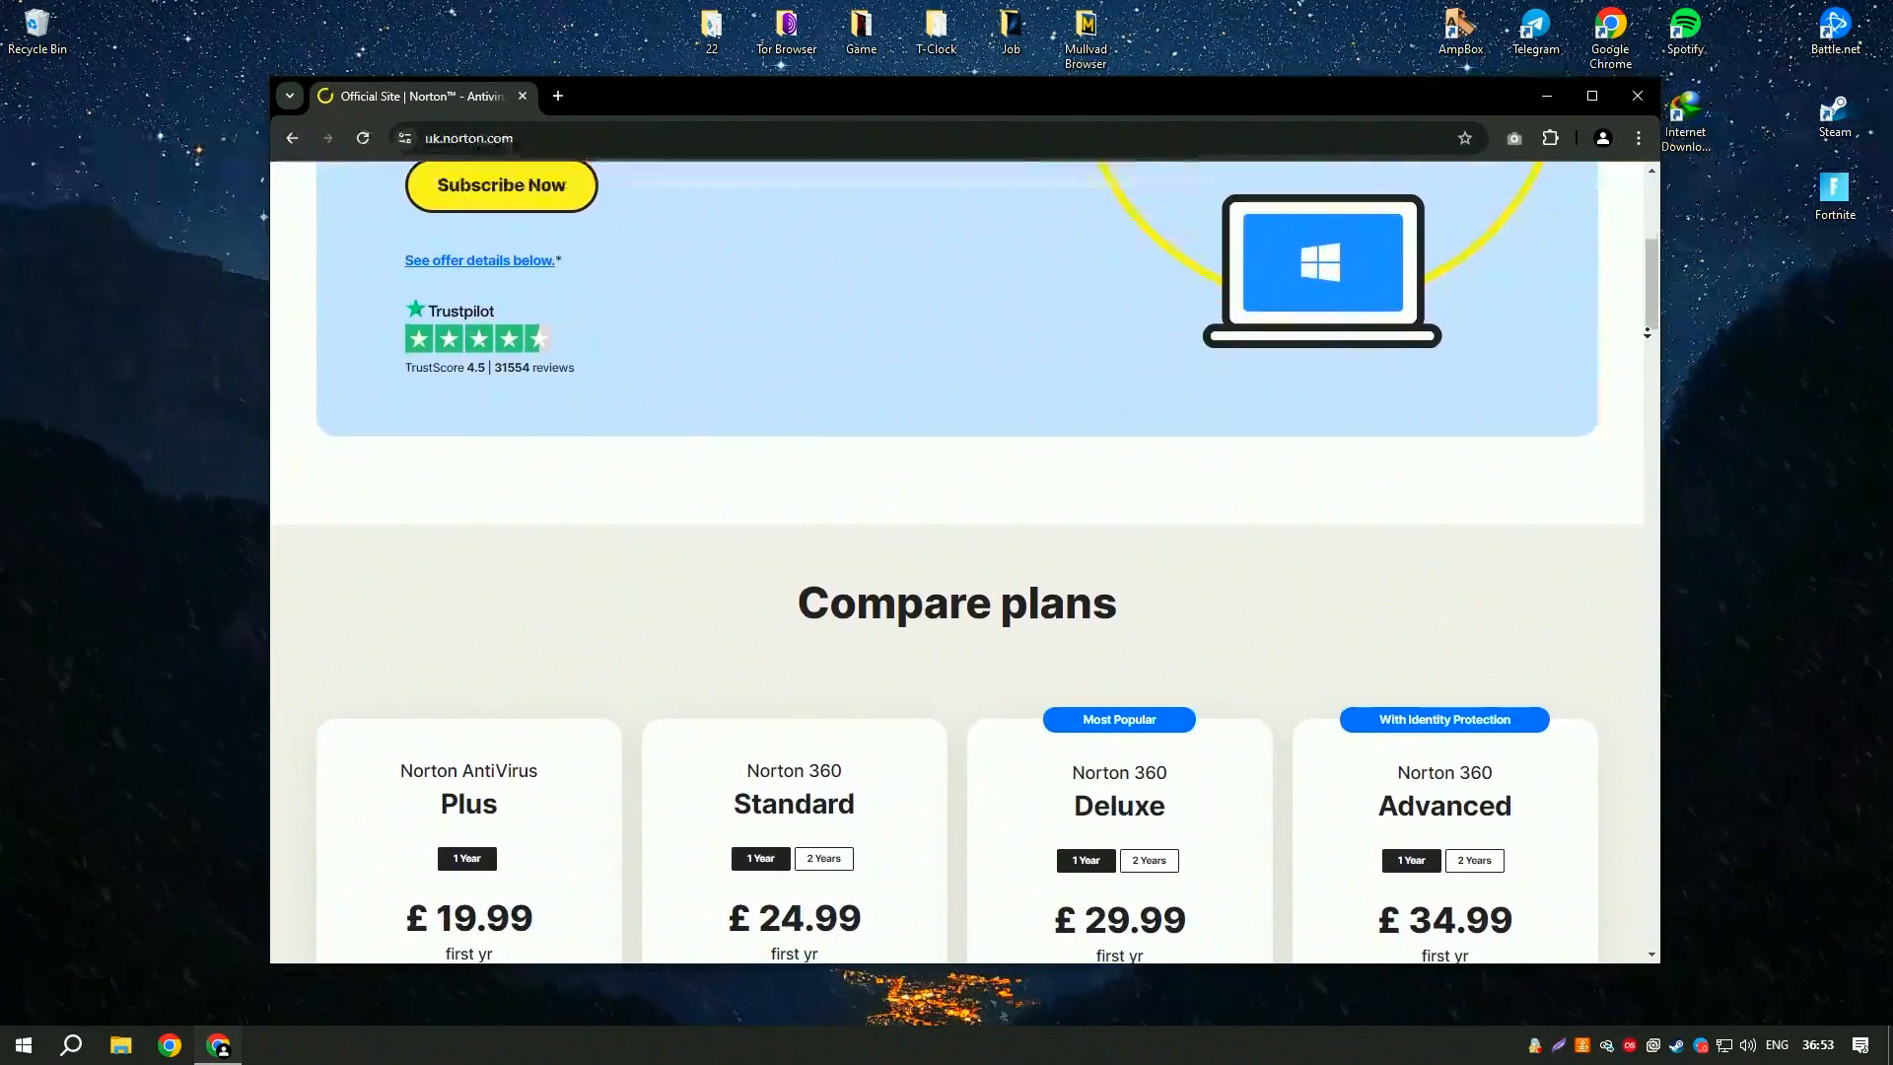
pyautogui.scroll(-3)
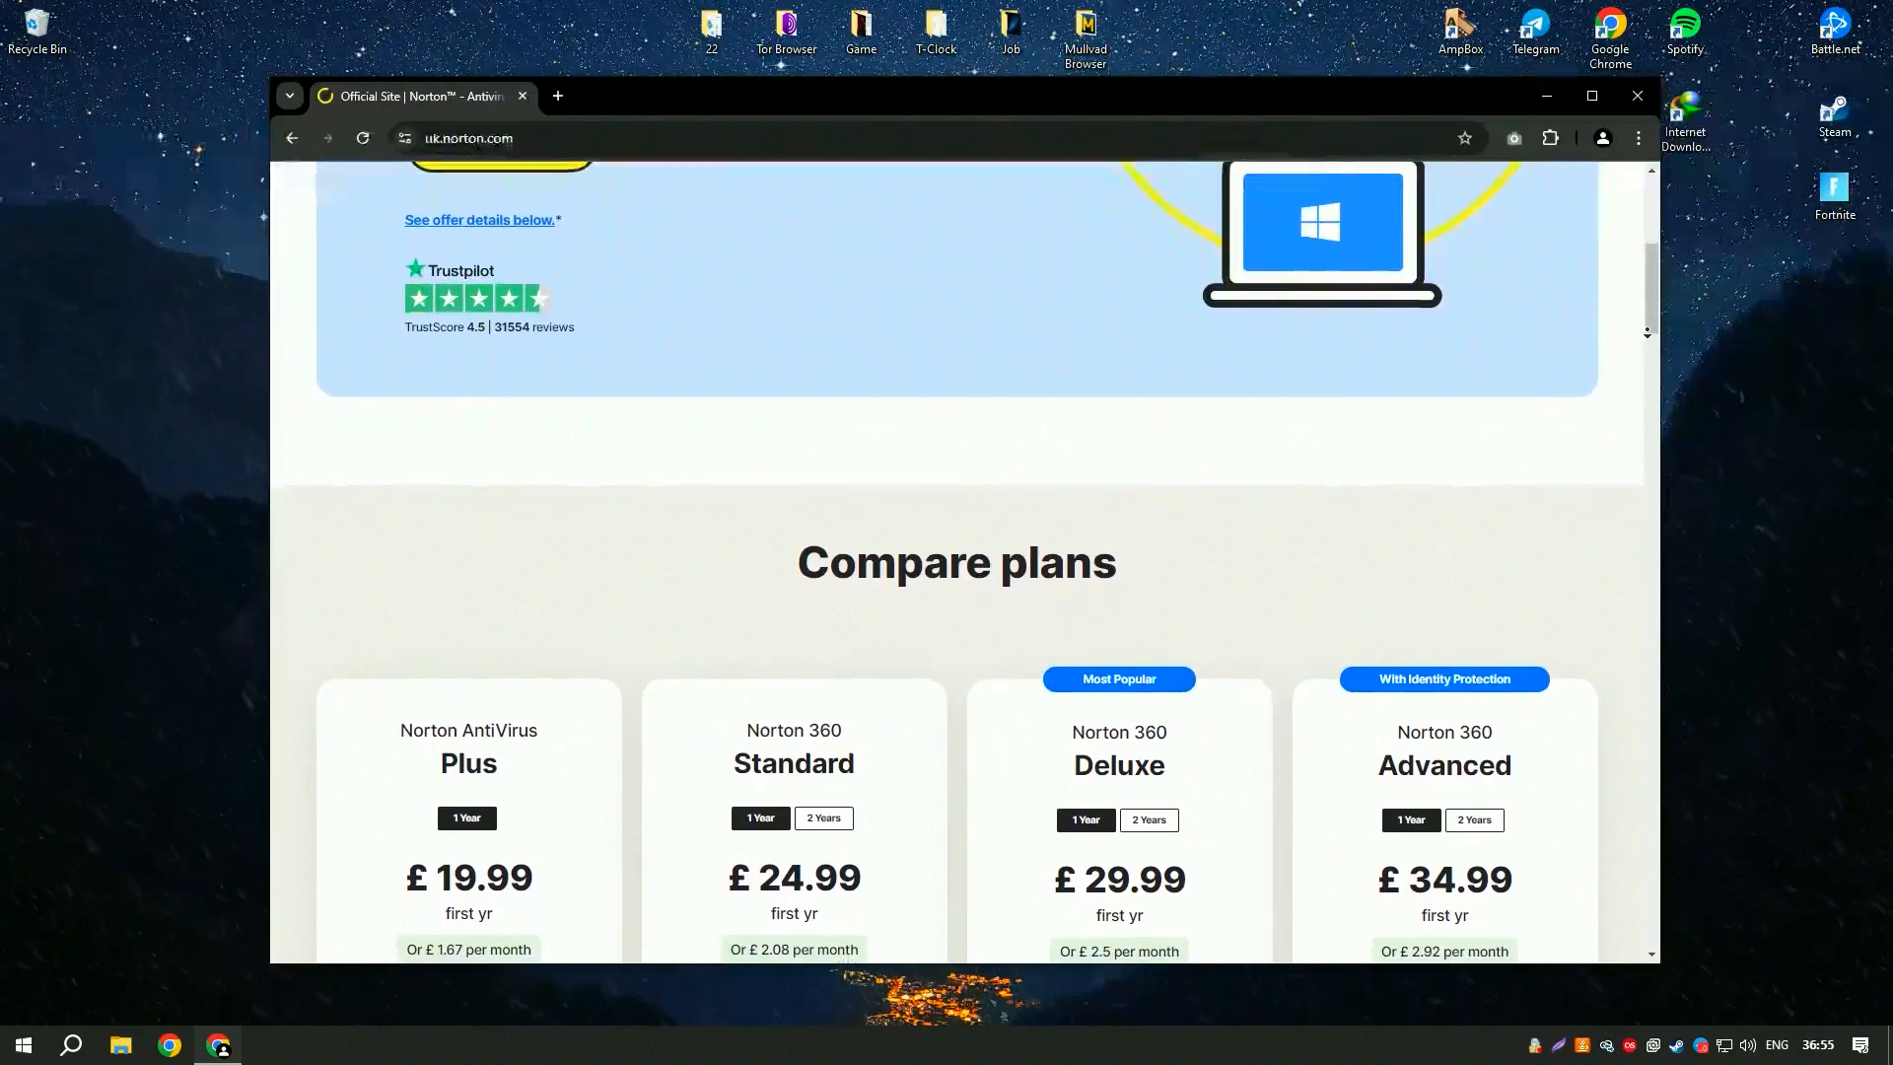
pyautogui.scroll(-3)
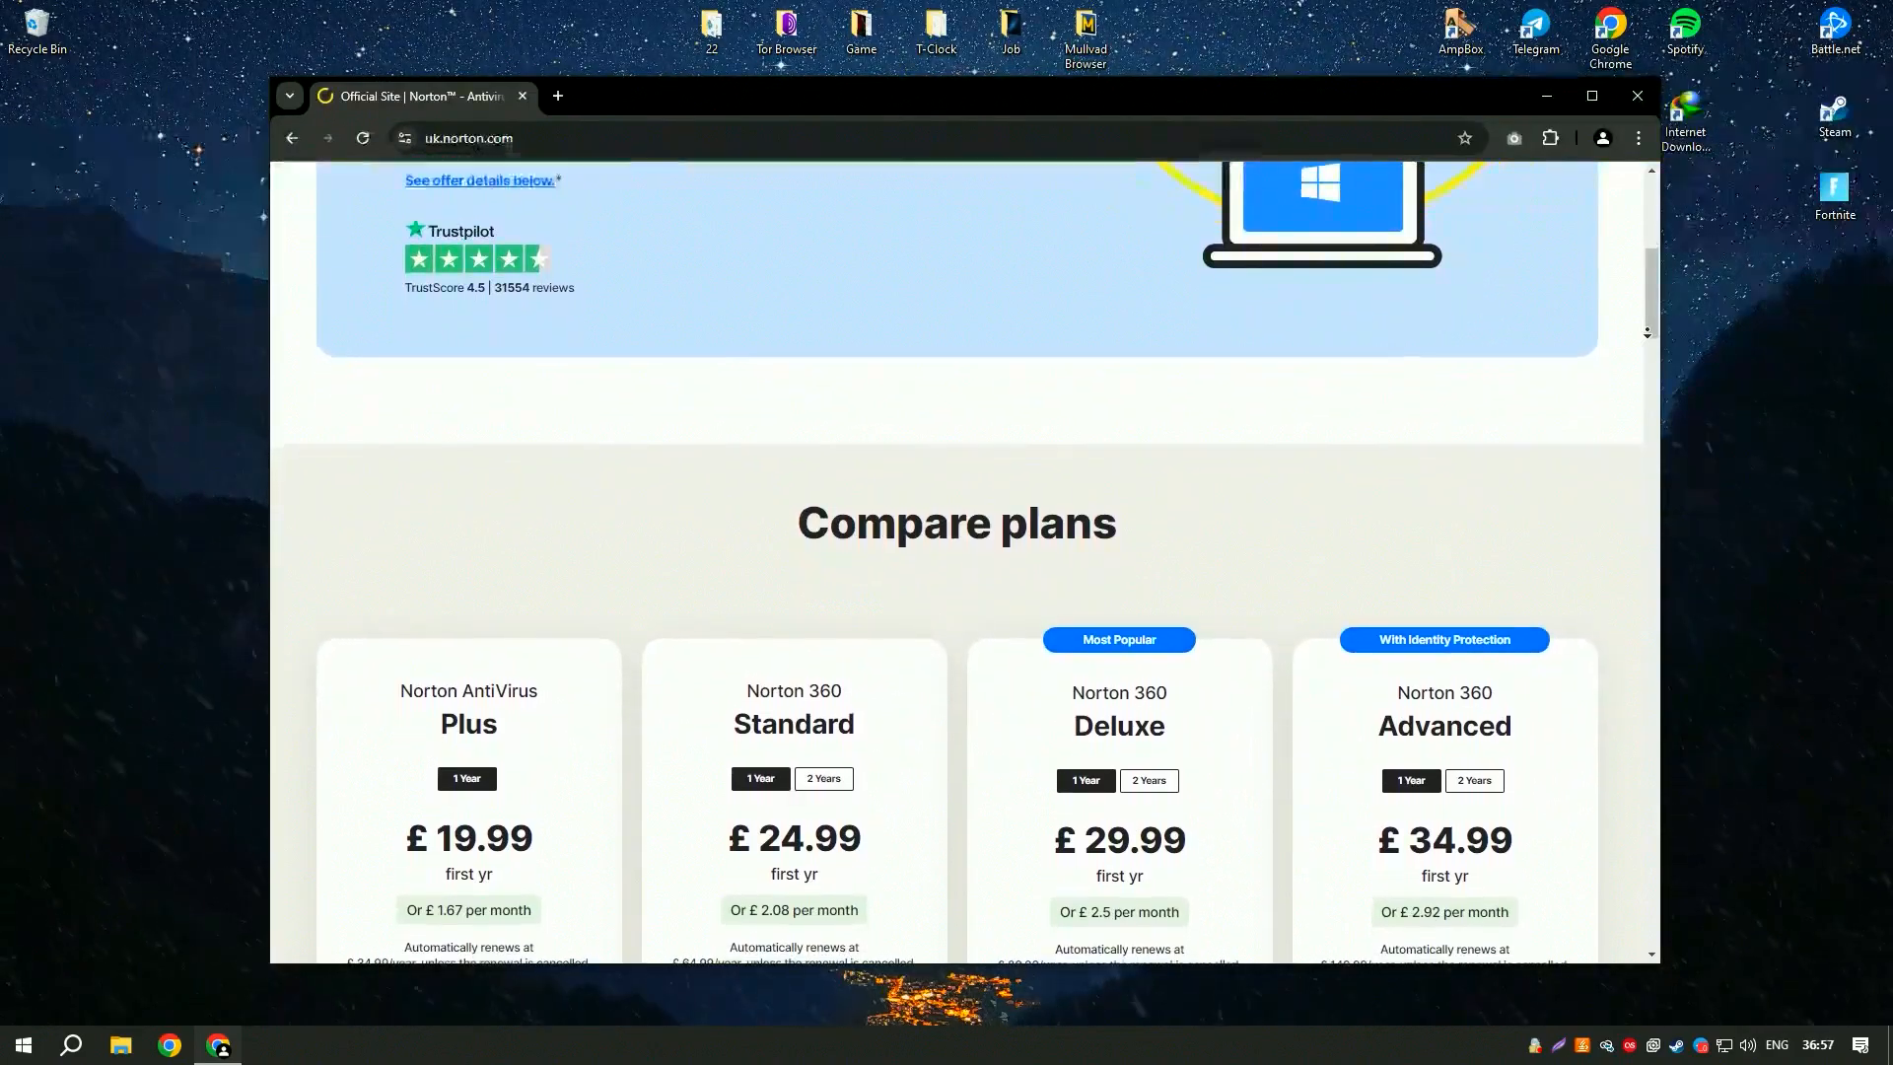
pyautogui.scroll(-3)
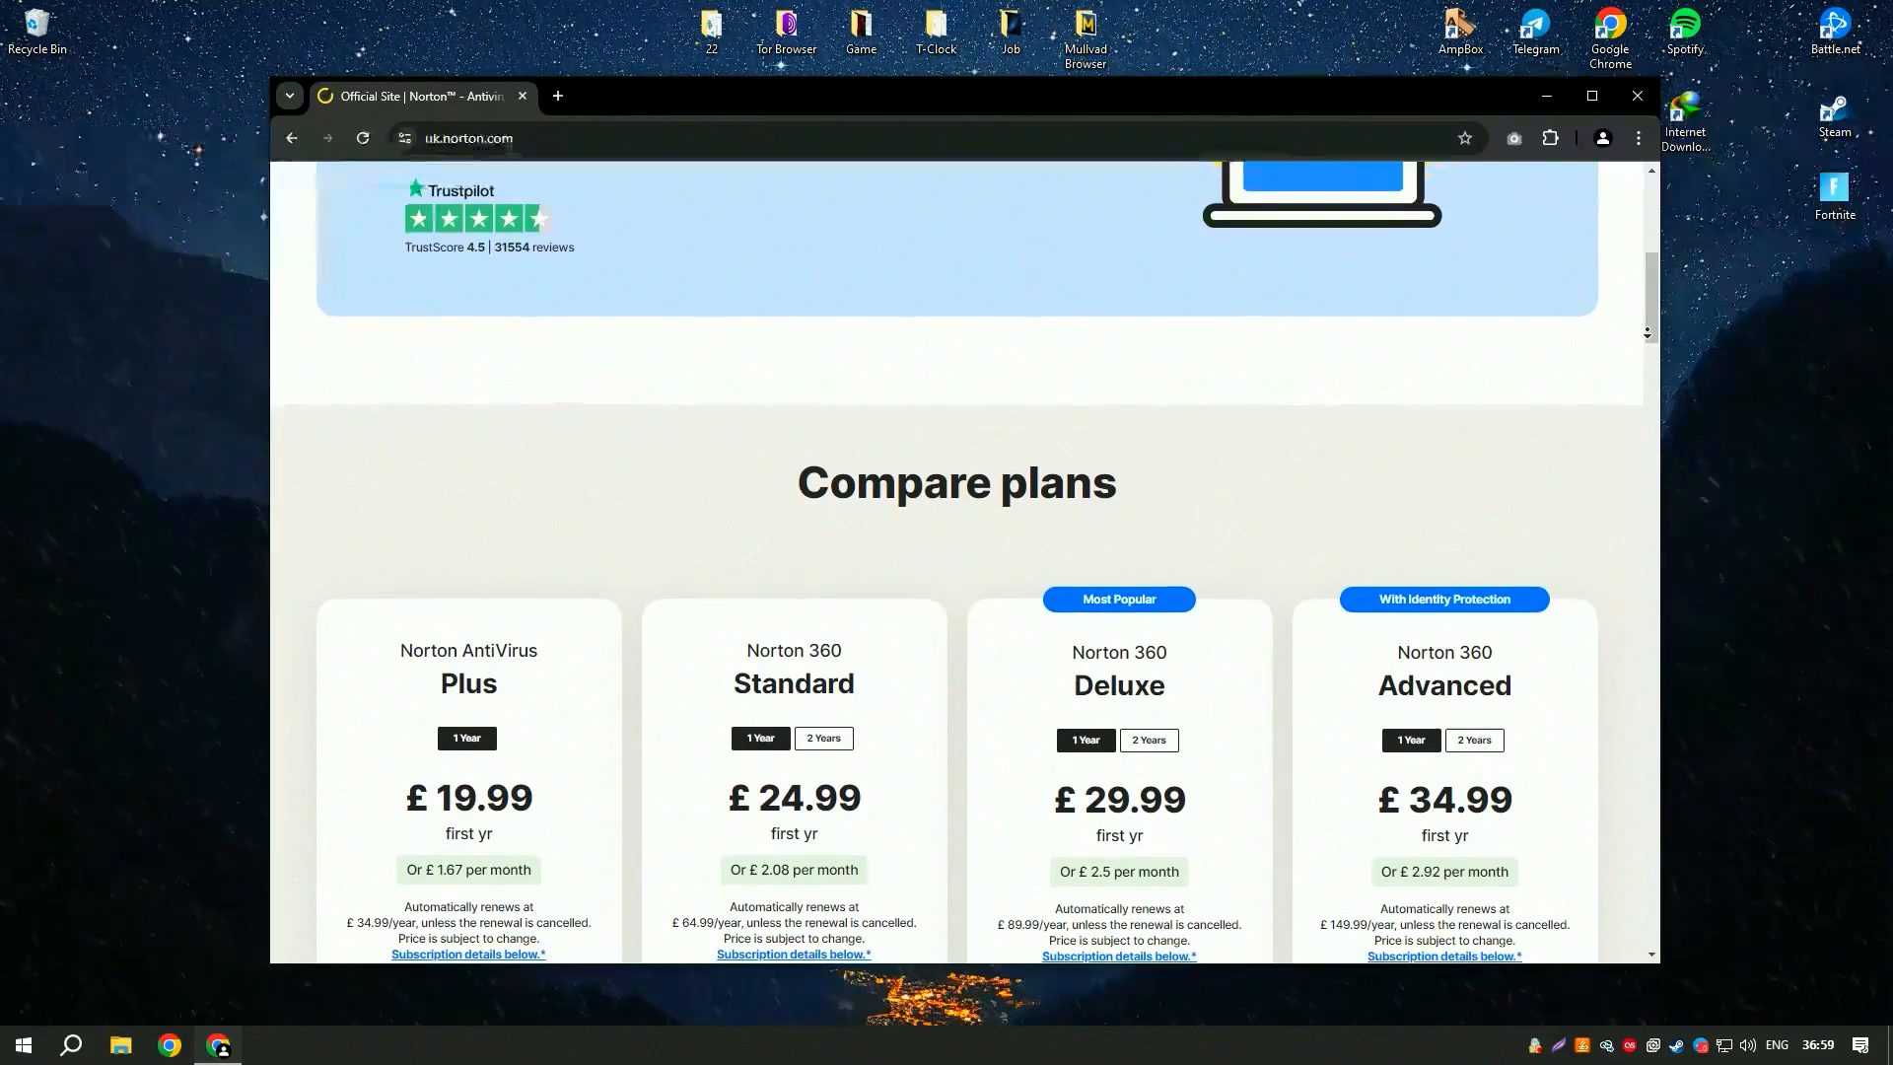
pyautogui.scroll(-3)
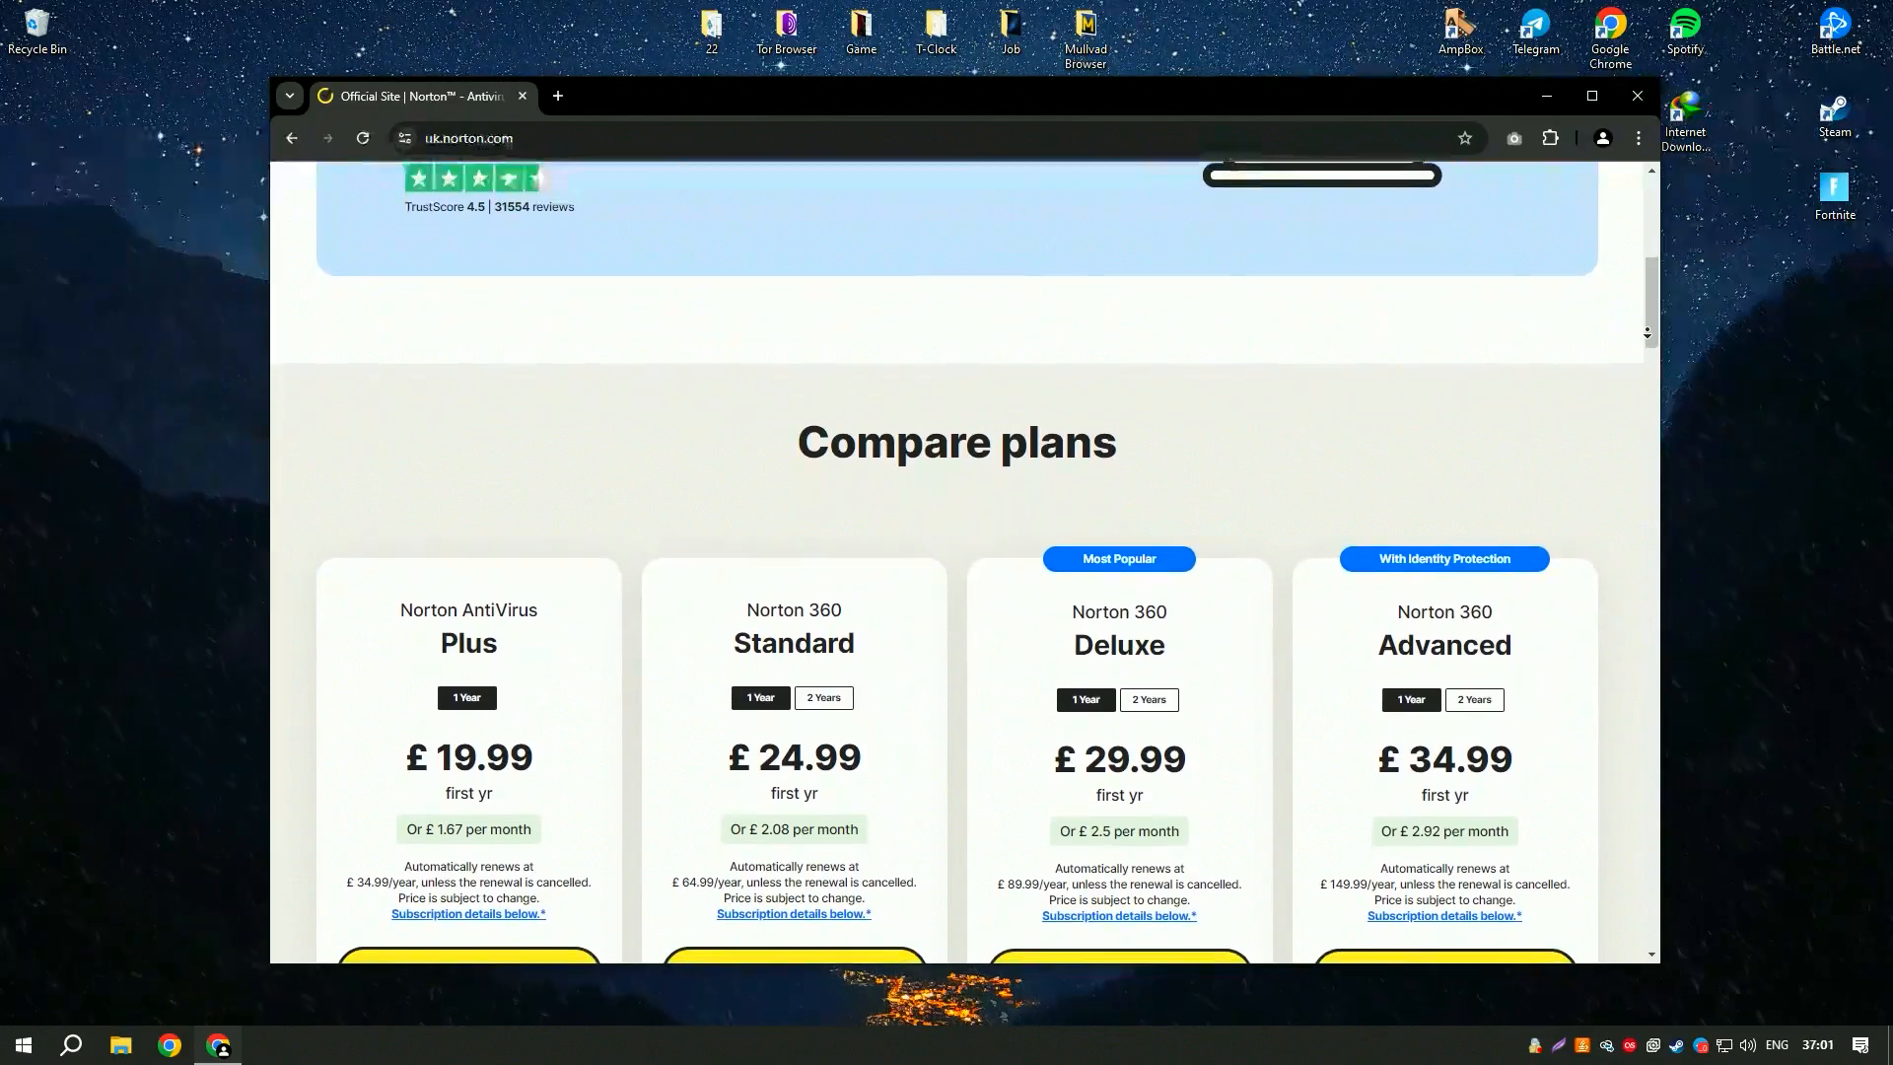
pyautogui.scroll(-3)
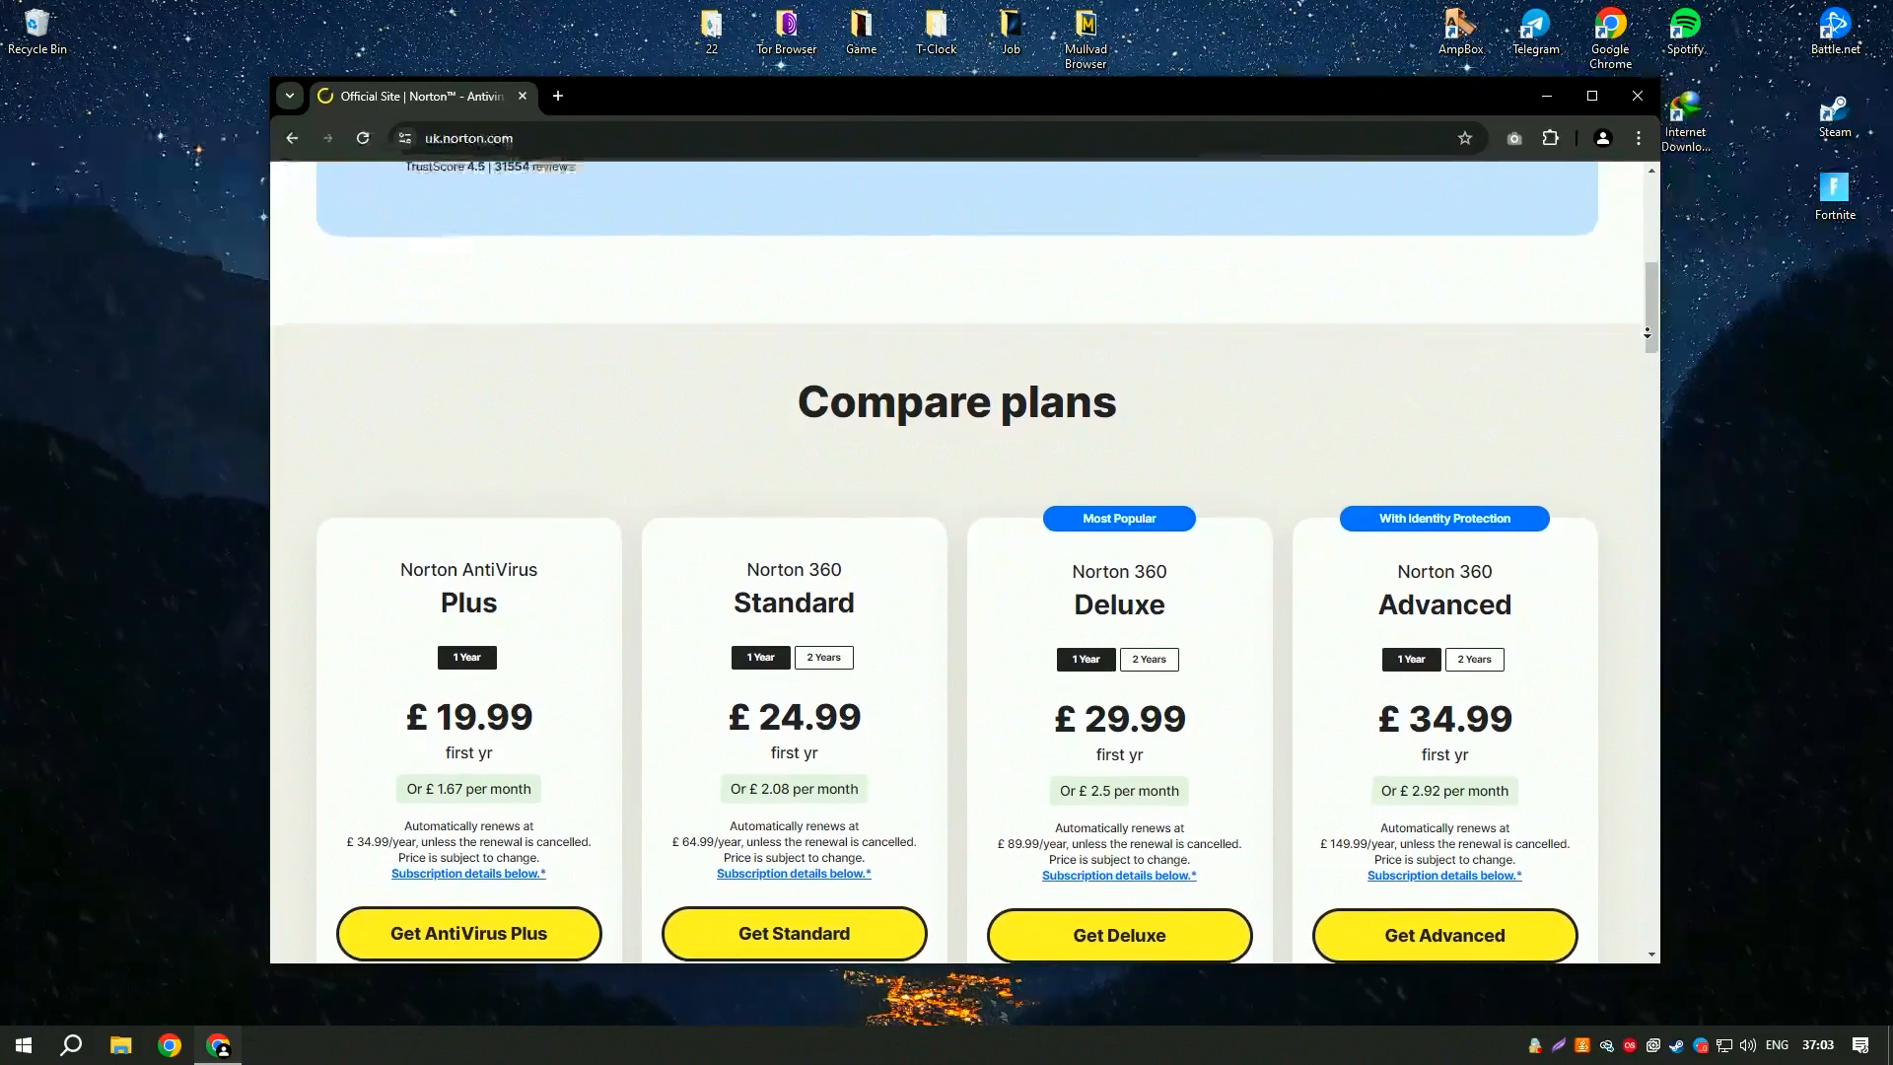
pyautogui.scroll(-3)
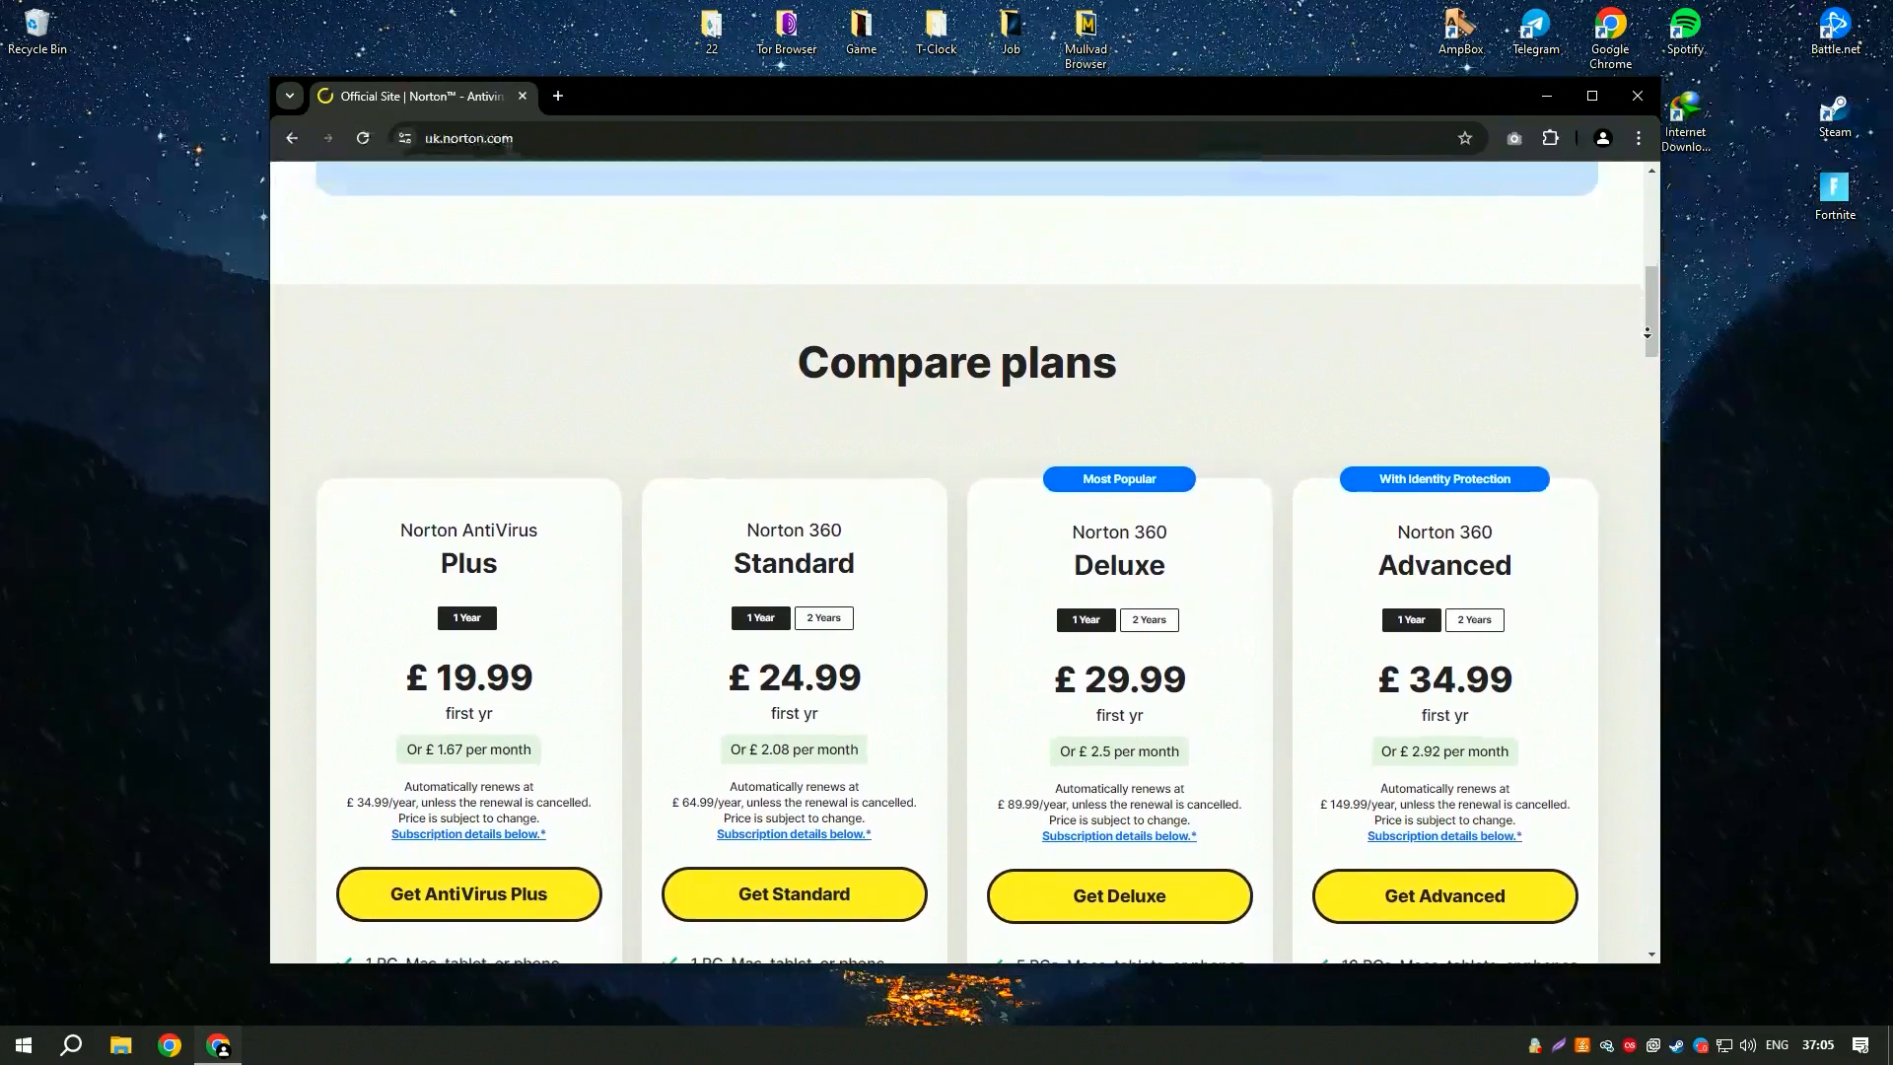
pyautogui.scroll(-3)
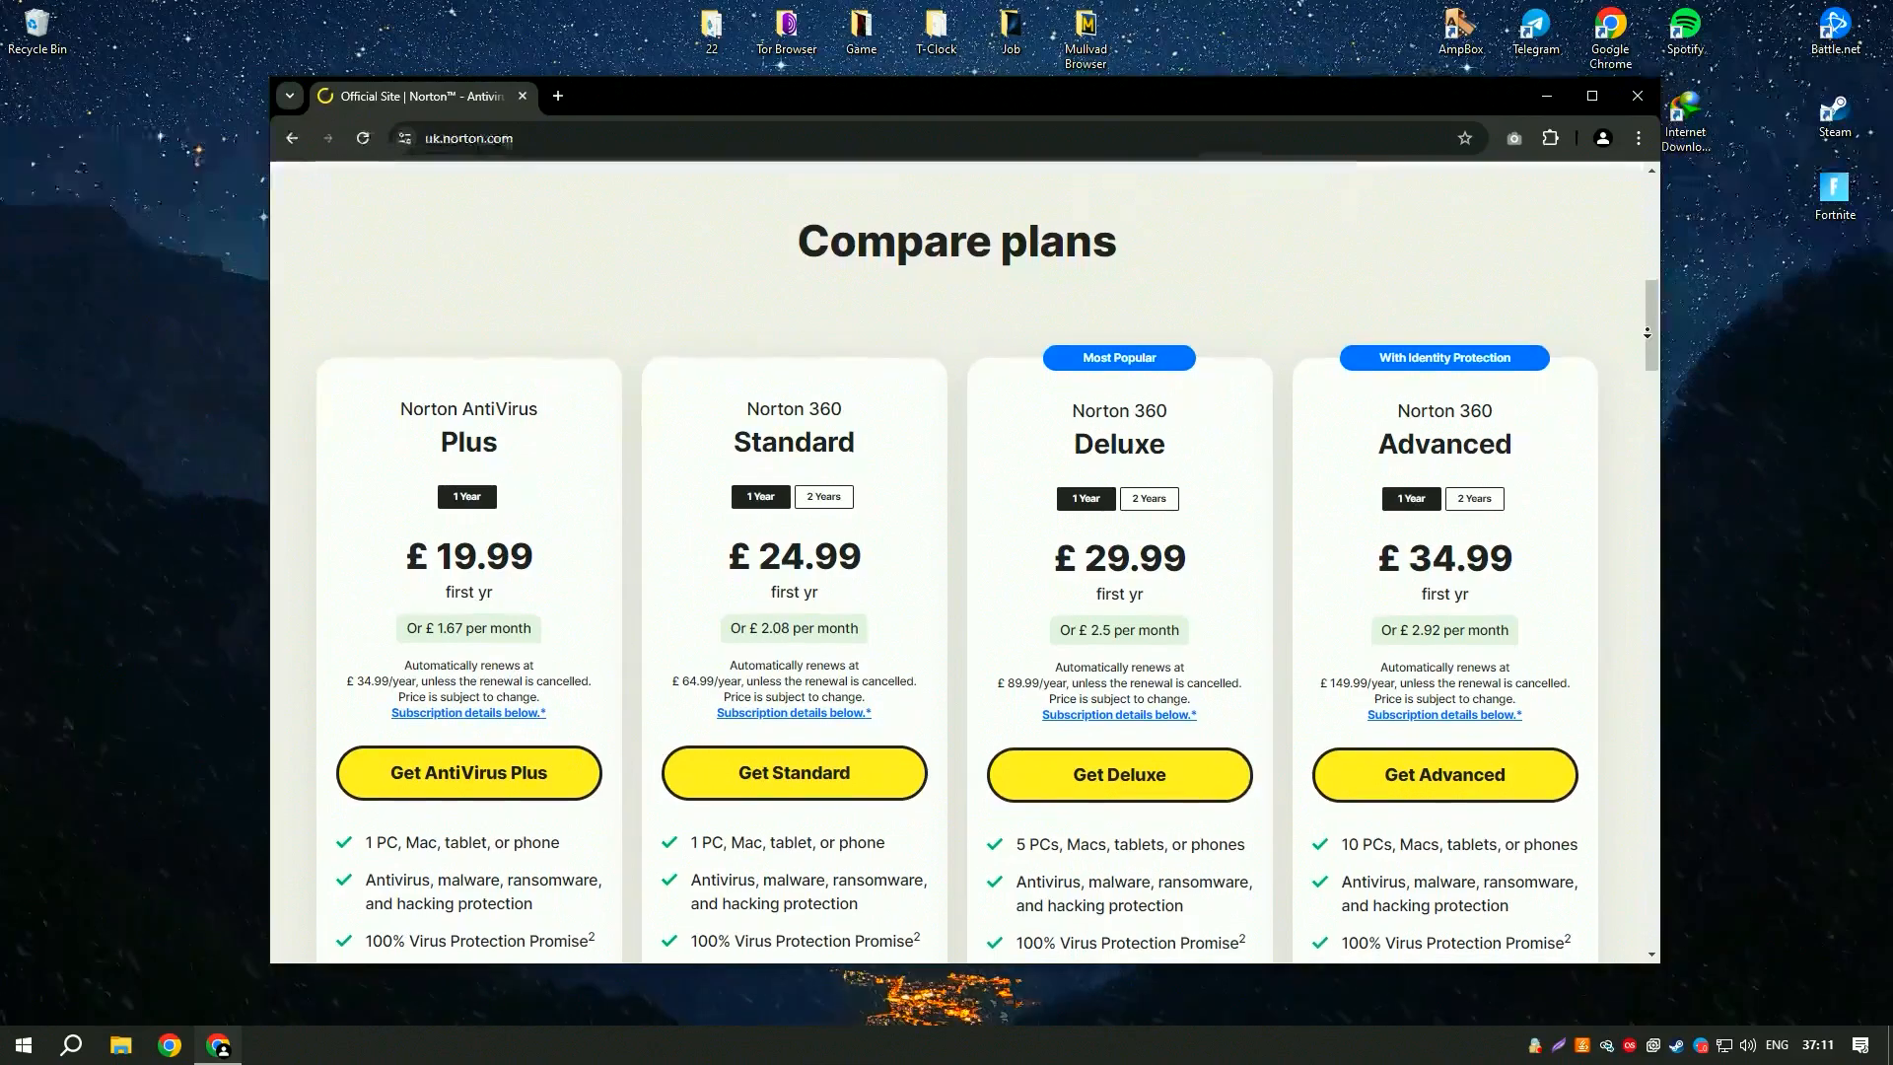
pyautogui.scroll(-3)
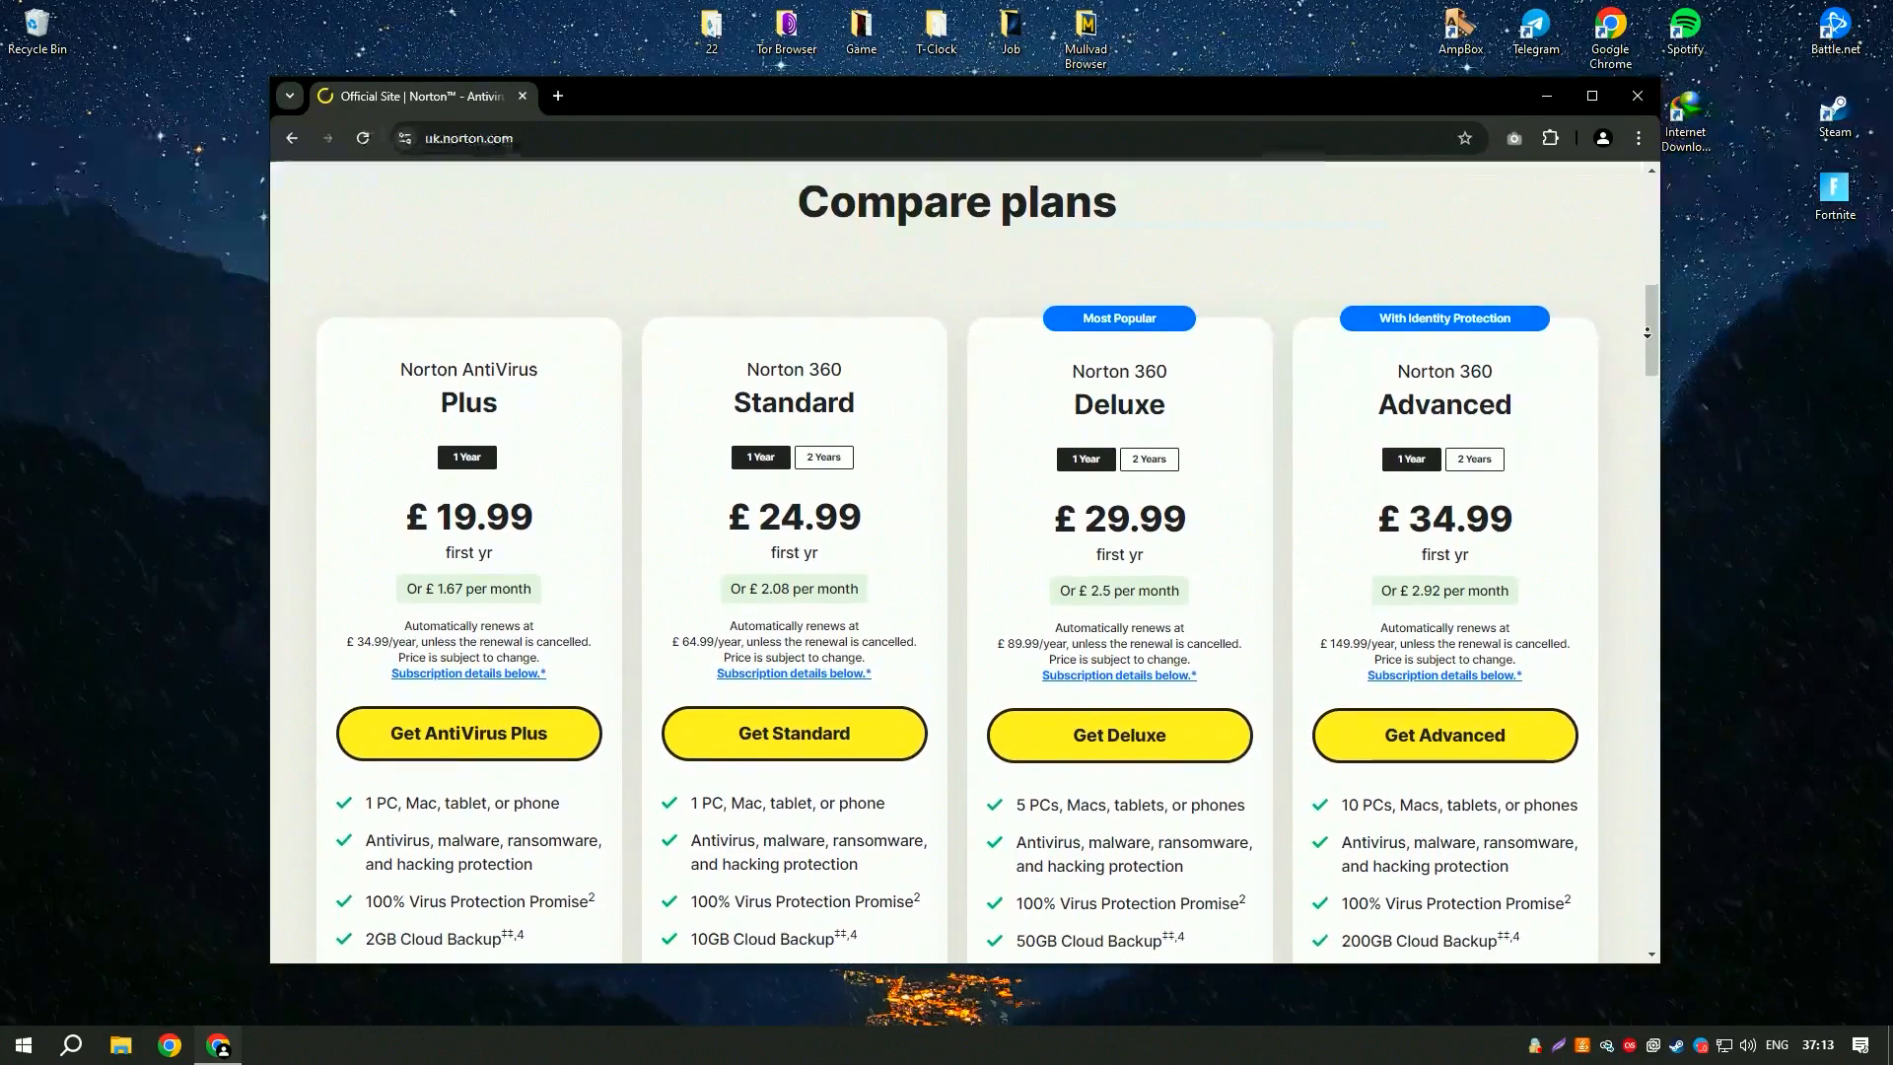
pyautogui.scroll(-3)
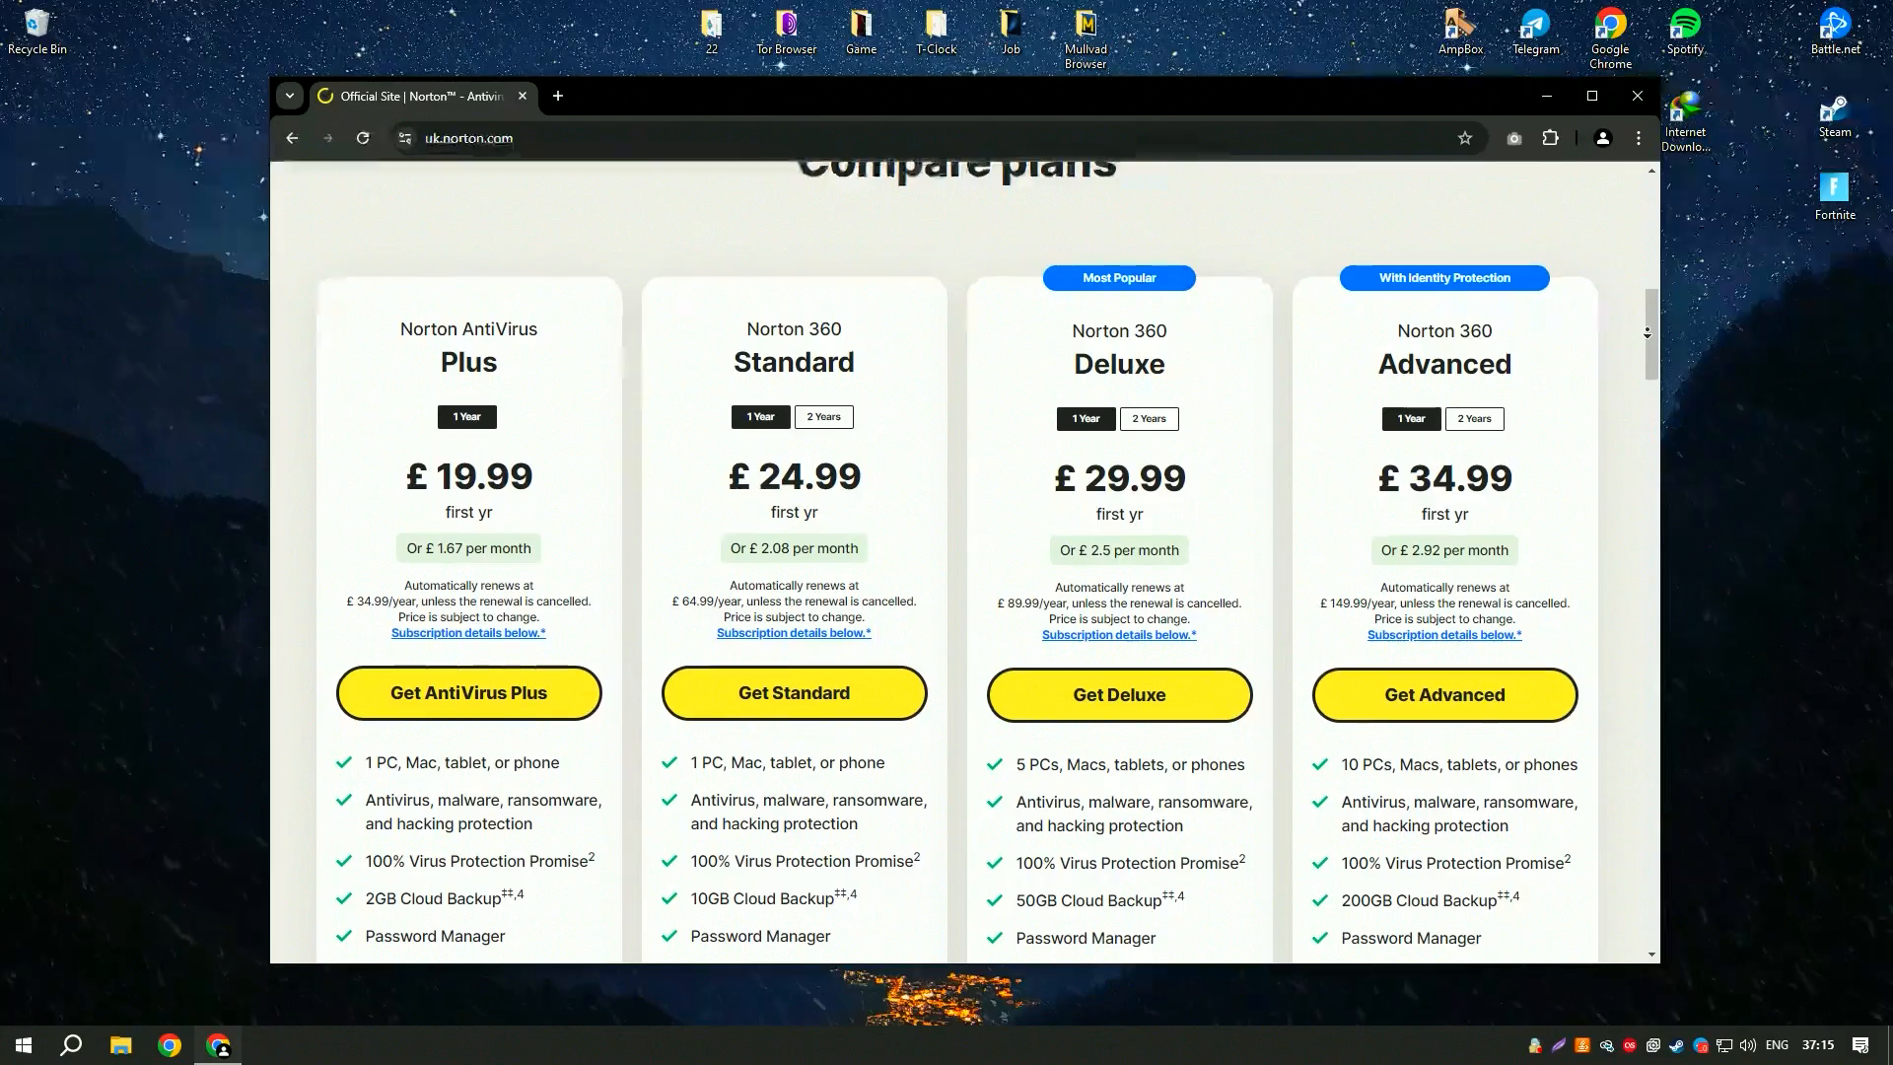
pyautogui.scroll(-3)
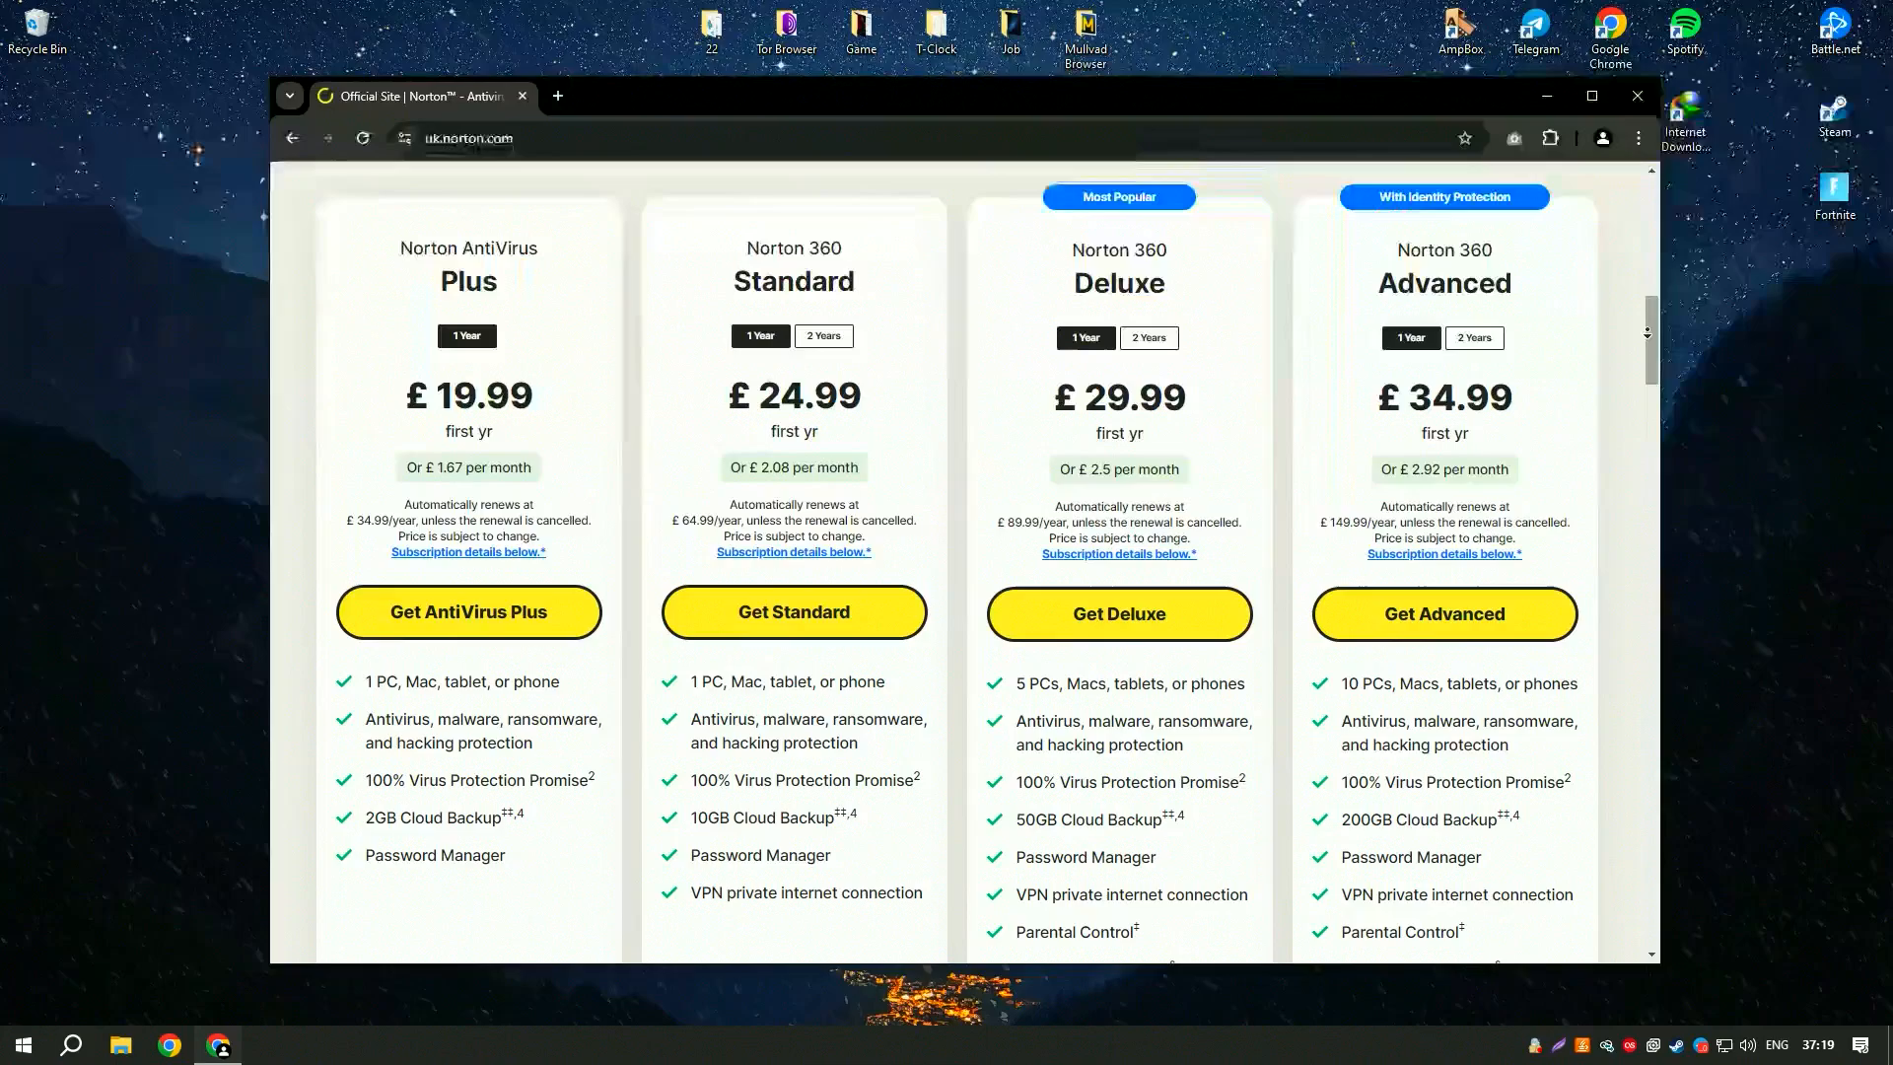
pyautogui.scroll(-3)
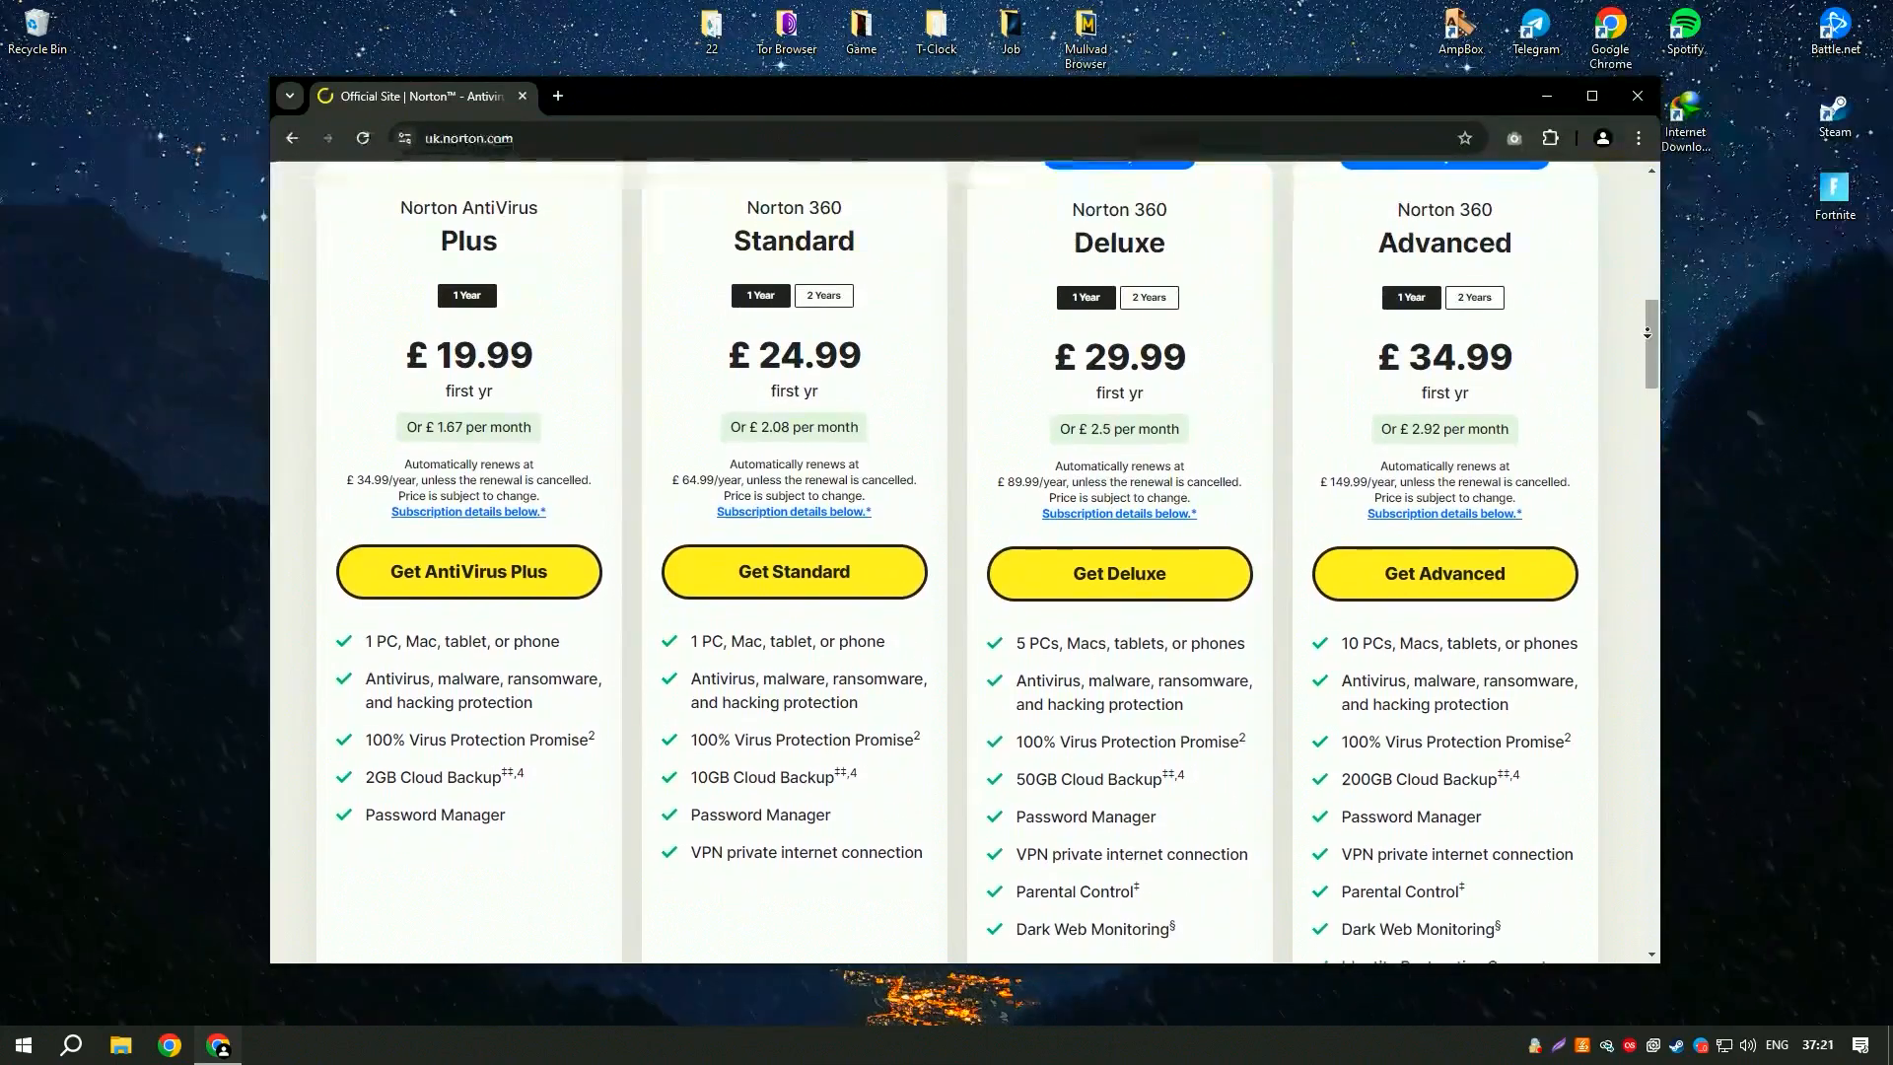
pyautogui.scroll(-3)
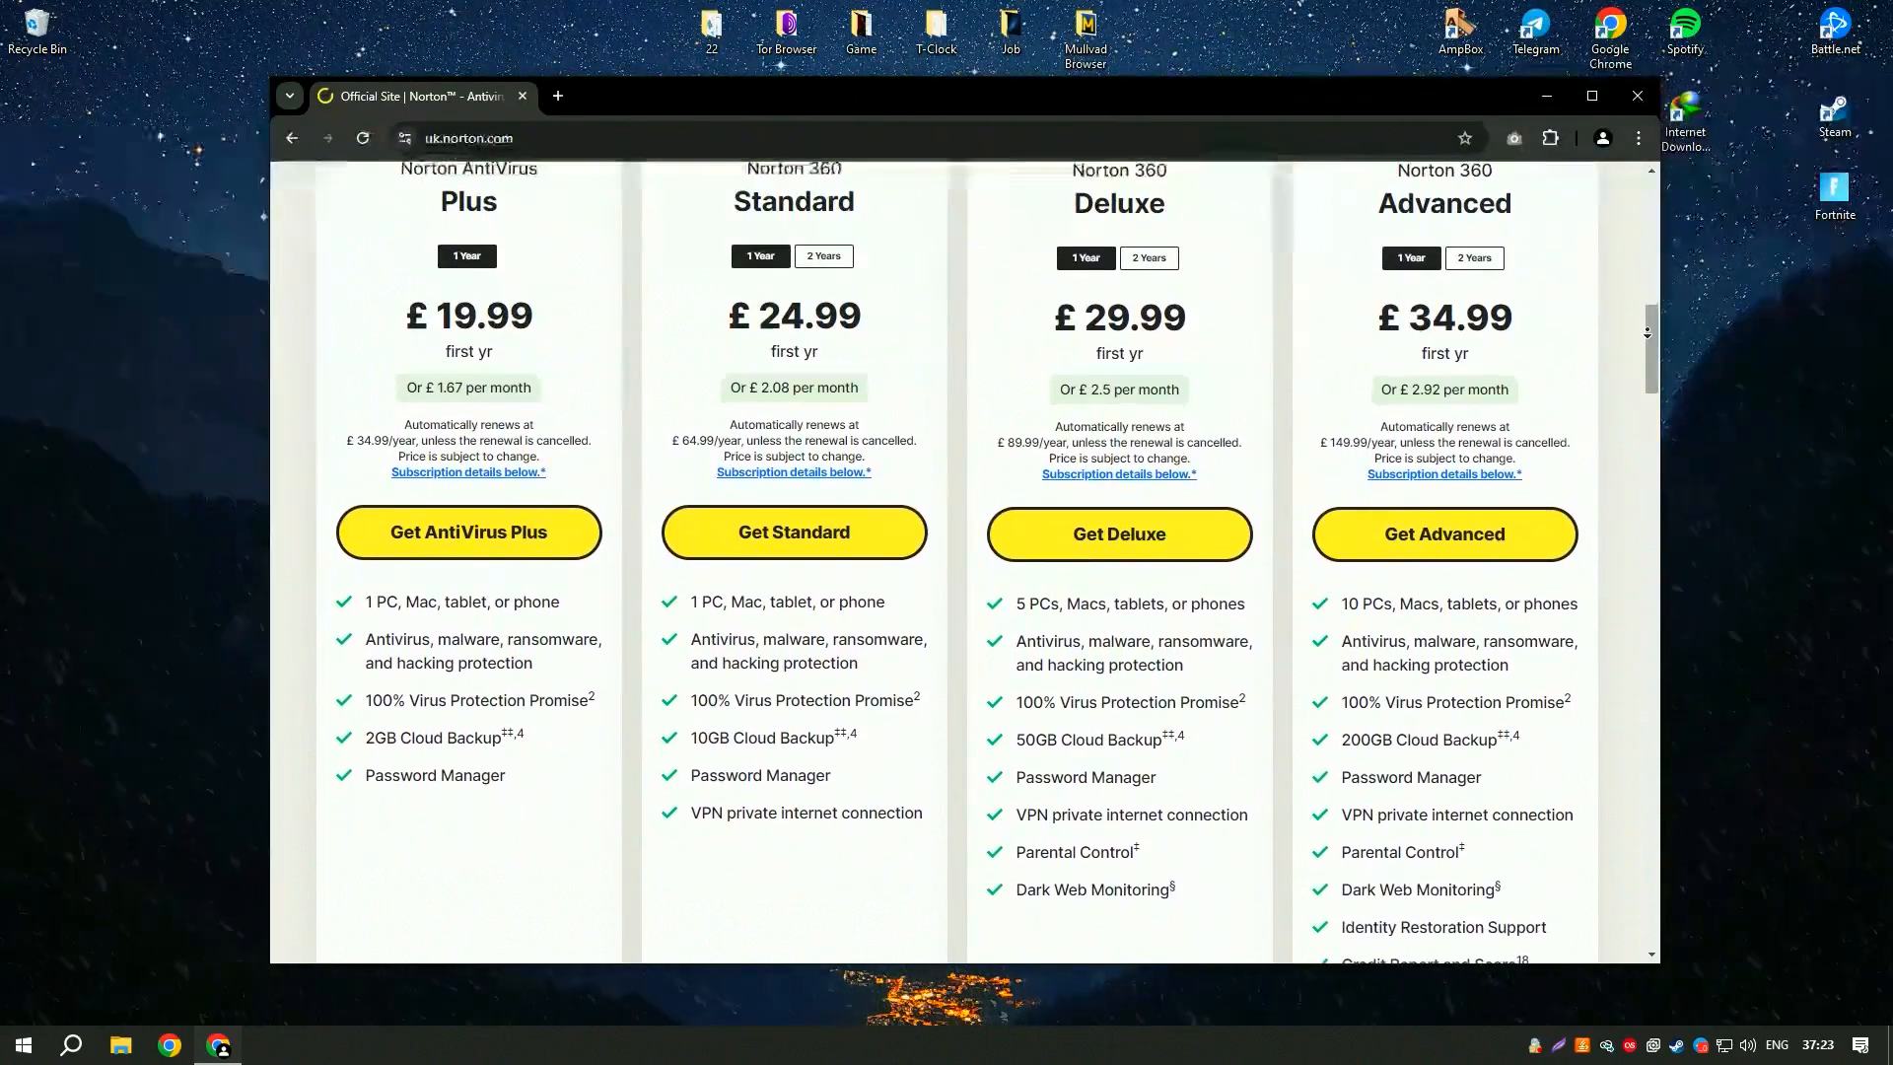
pyautogui.scroll(-3)
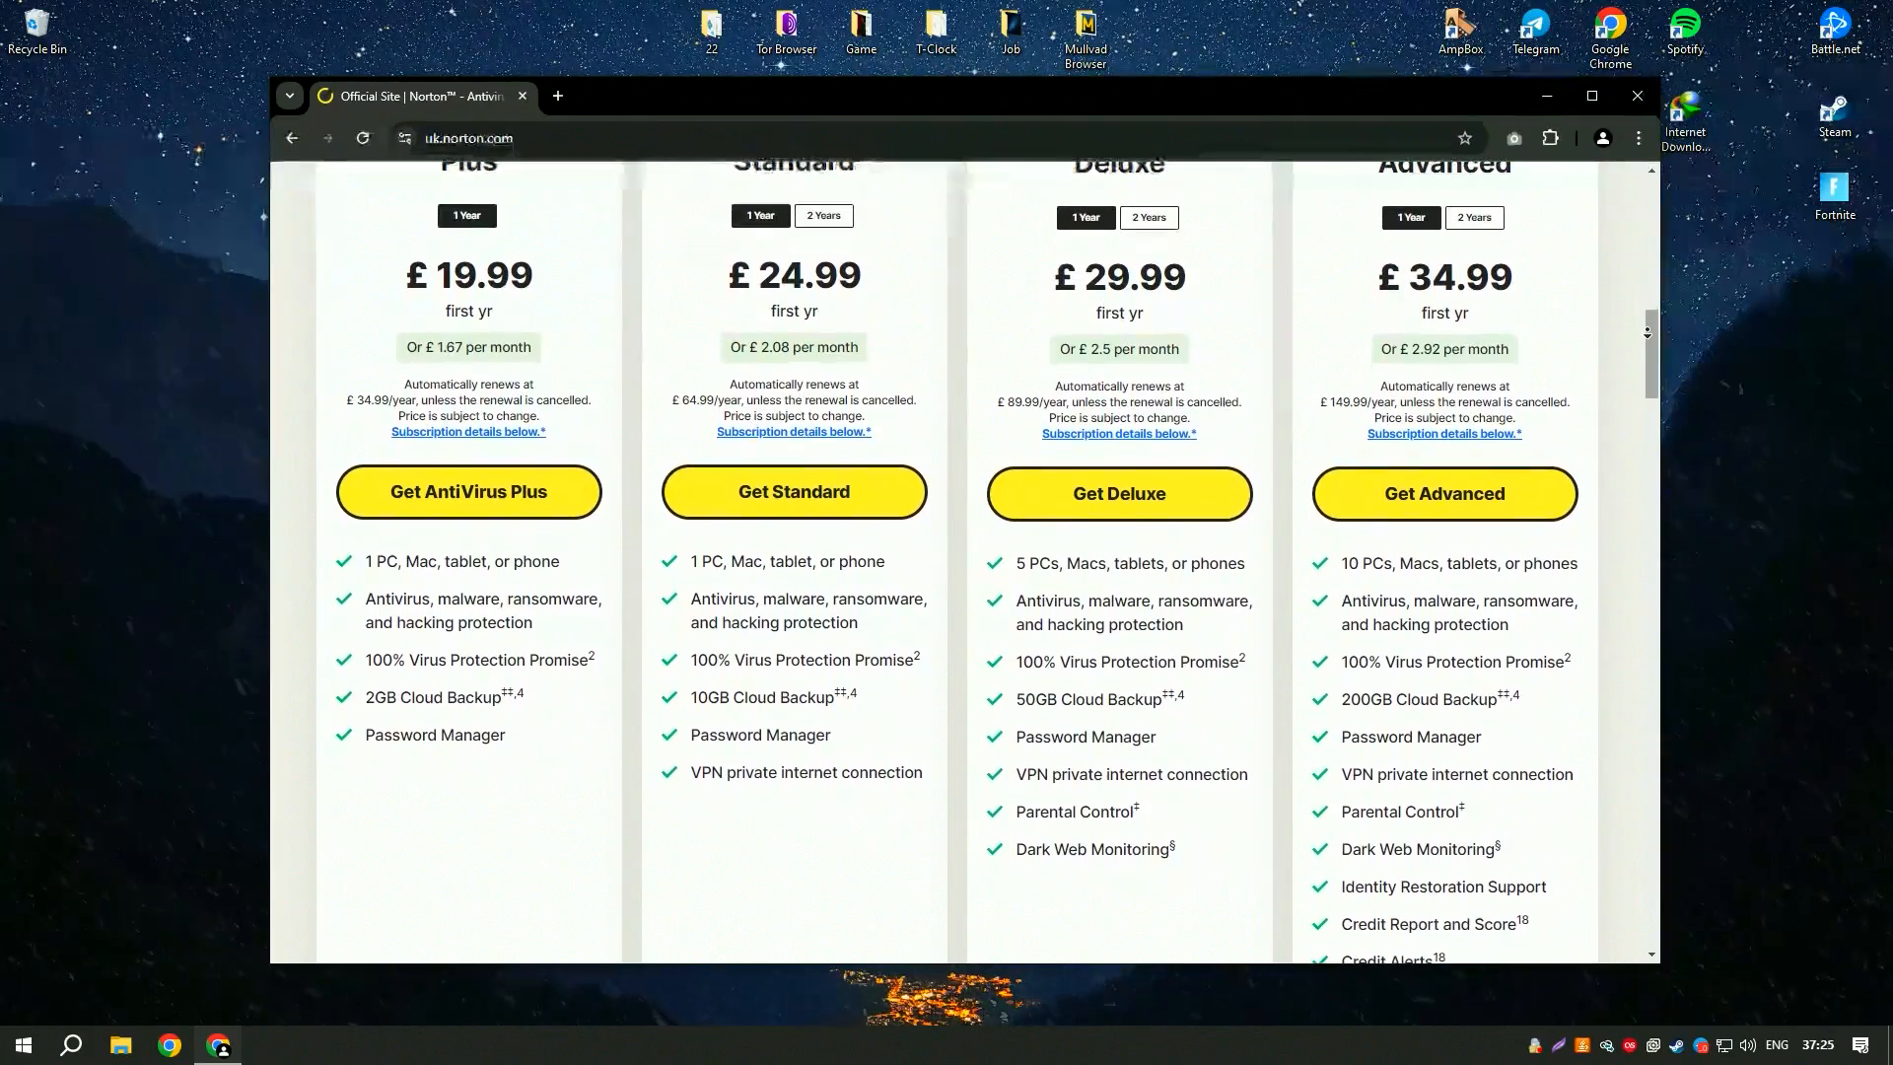
pyautogui.scroll(-3)
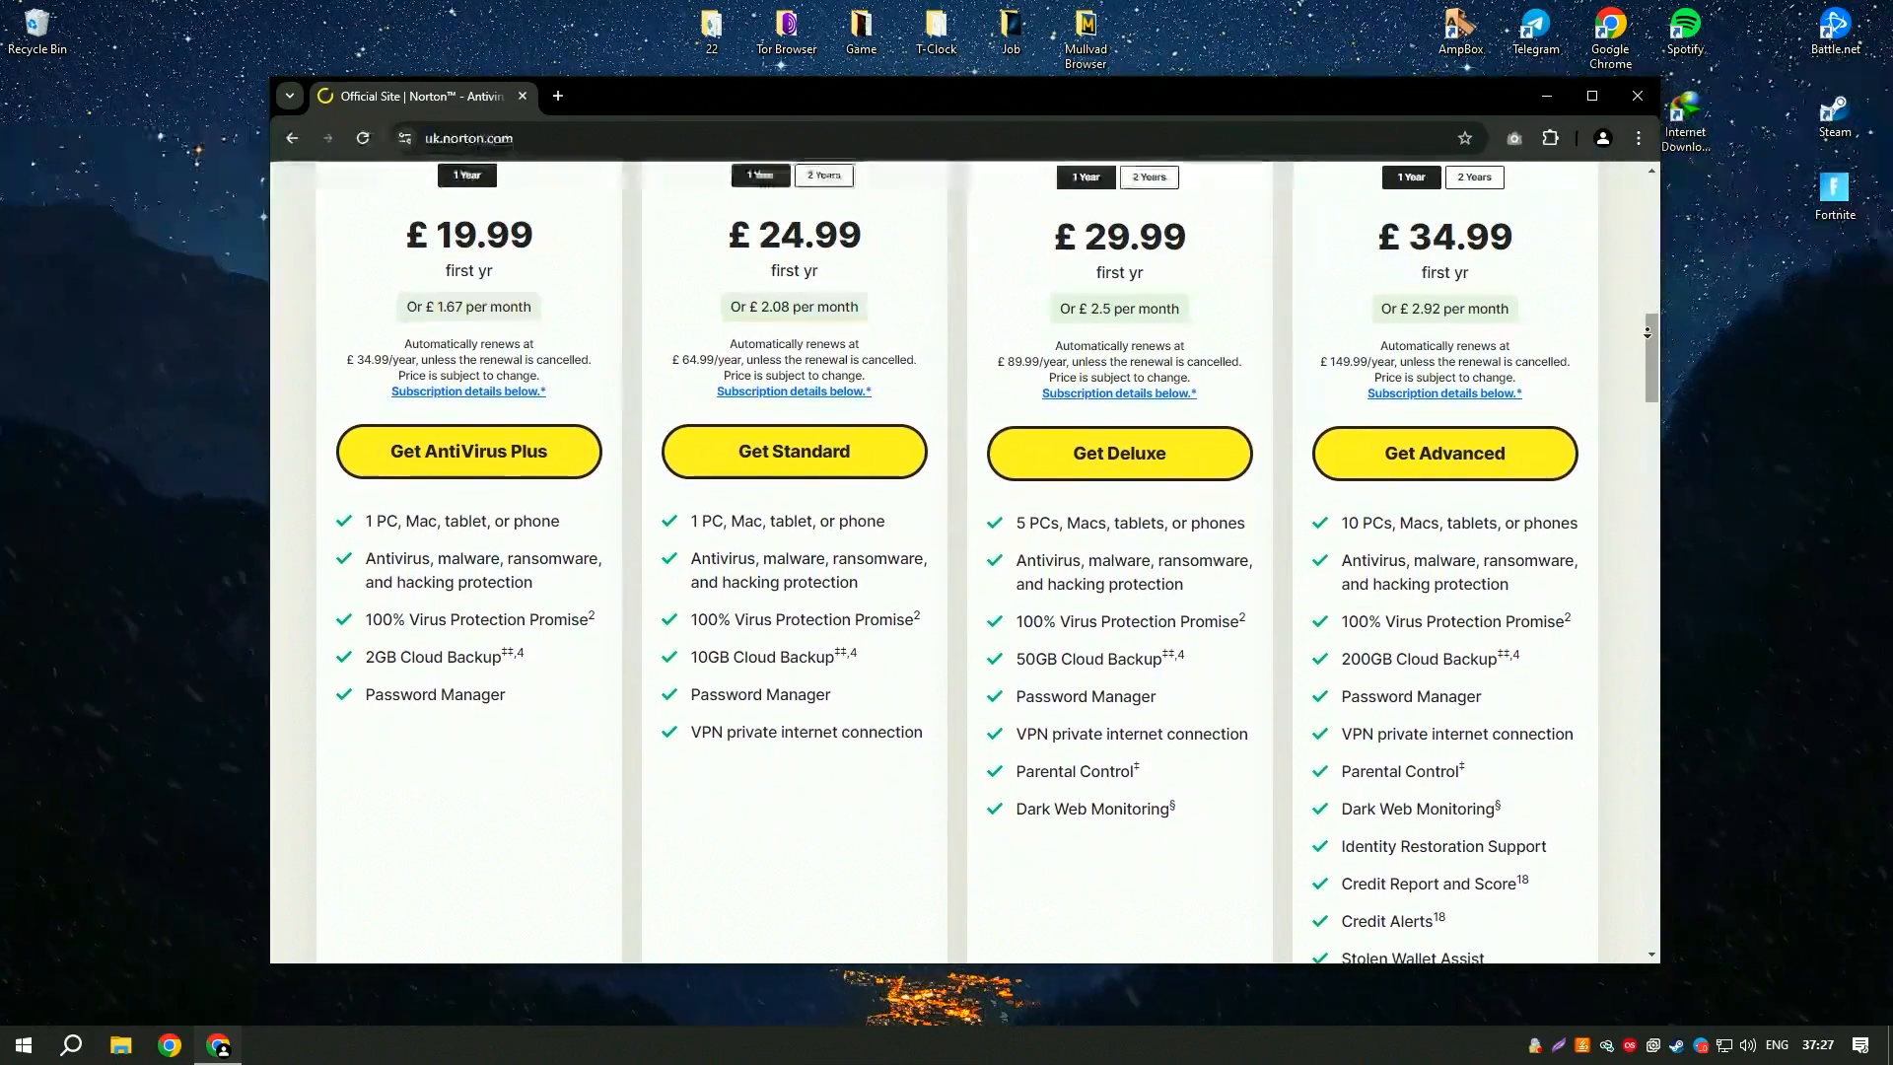
pyautogui.scroll(-3)
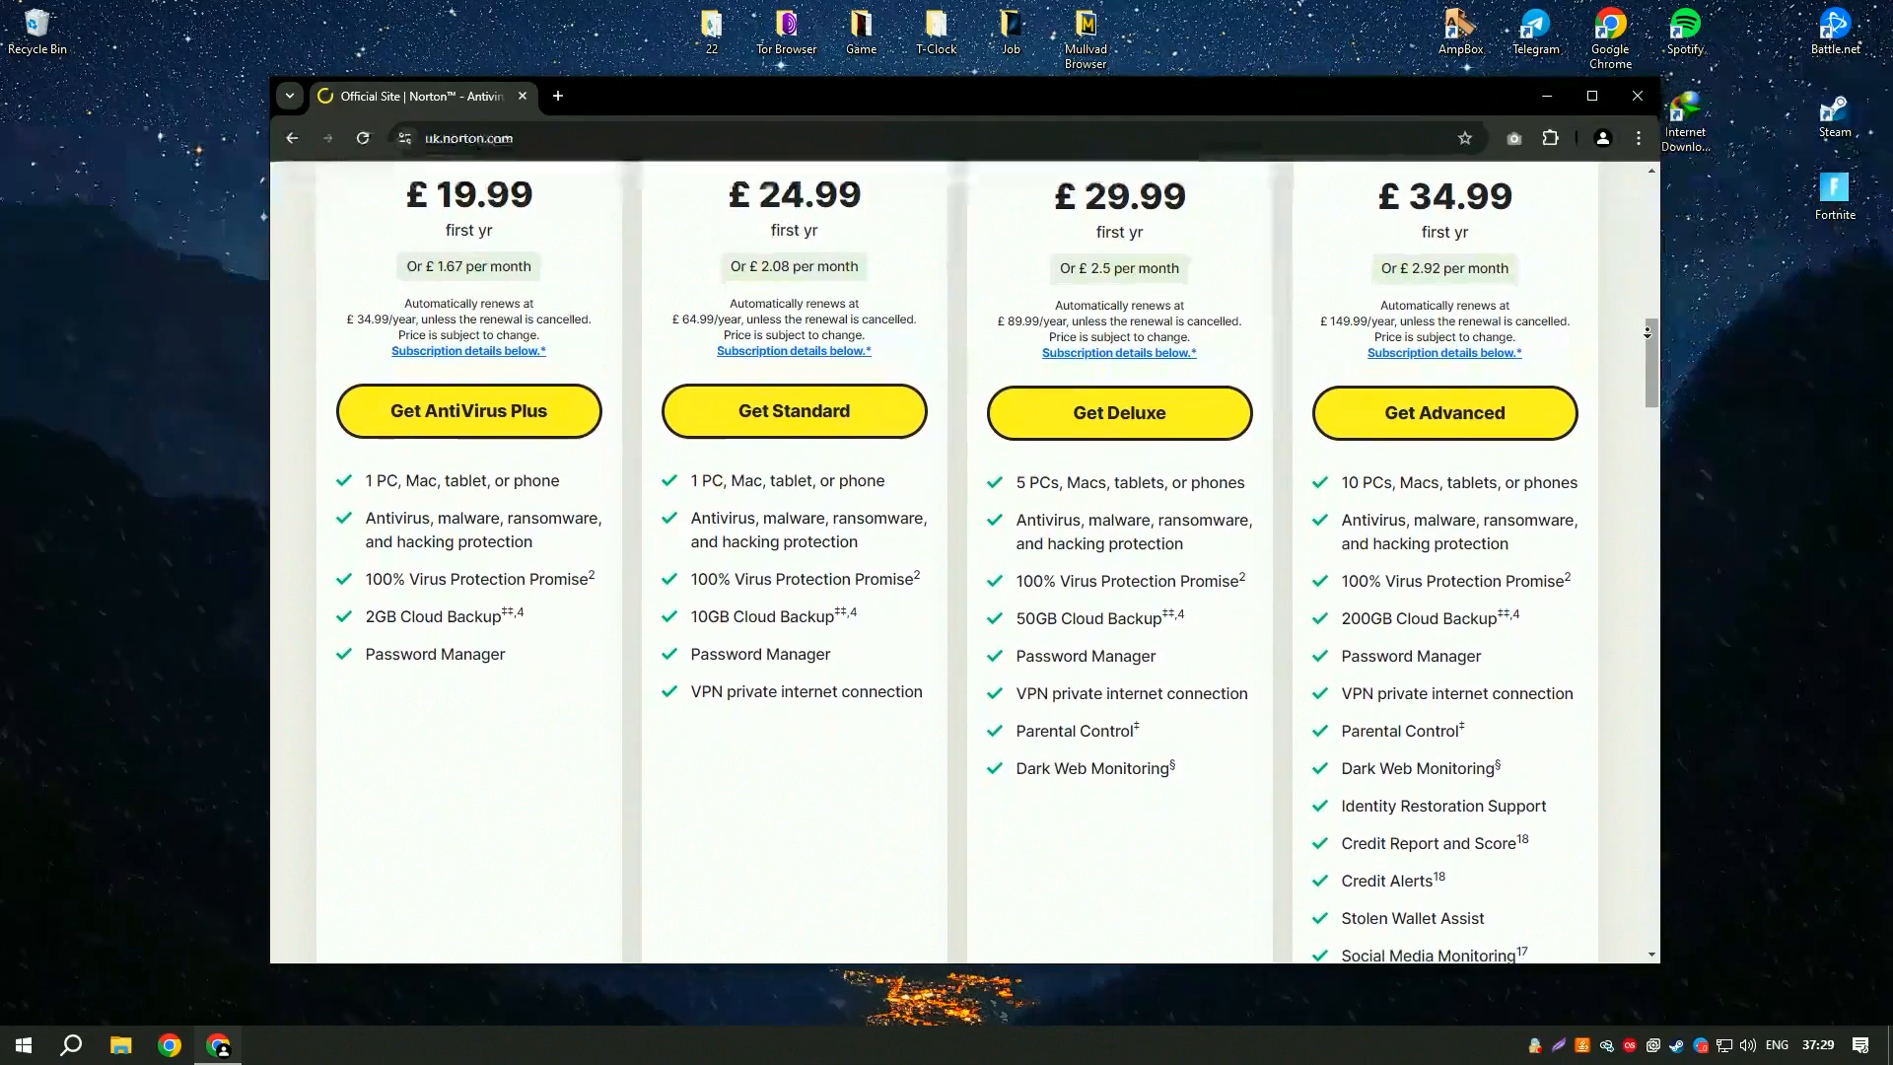
pyautogui.scroll(-3)
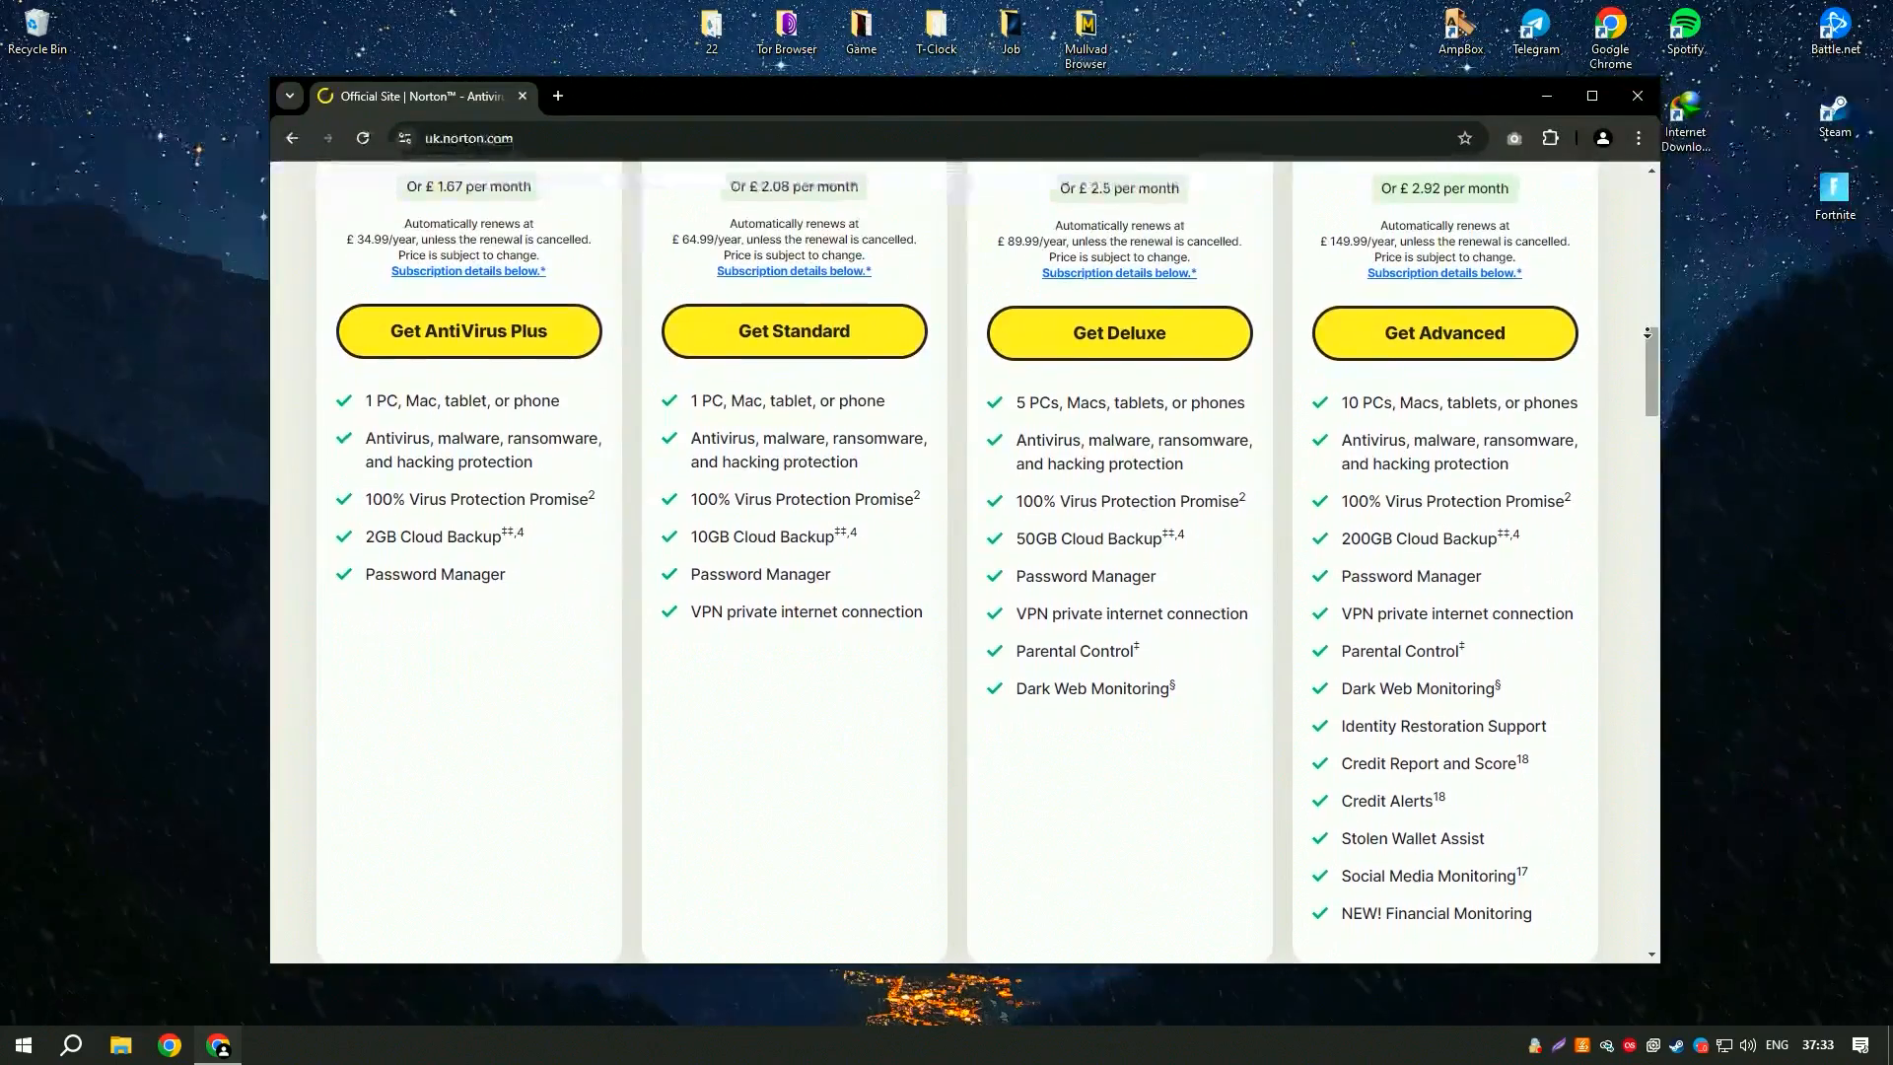
pyautogui.scroll(-3)
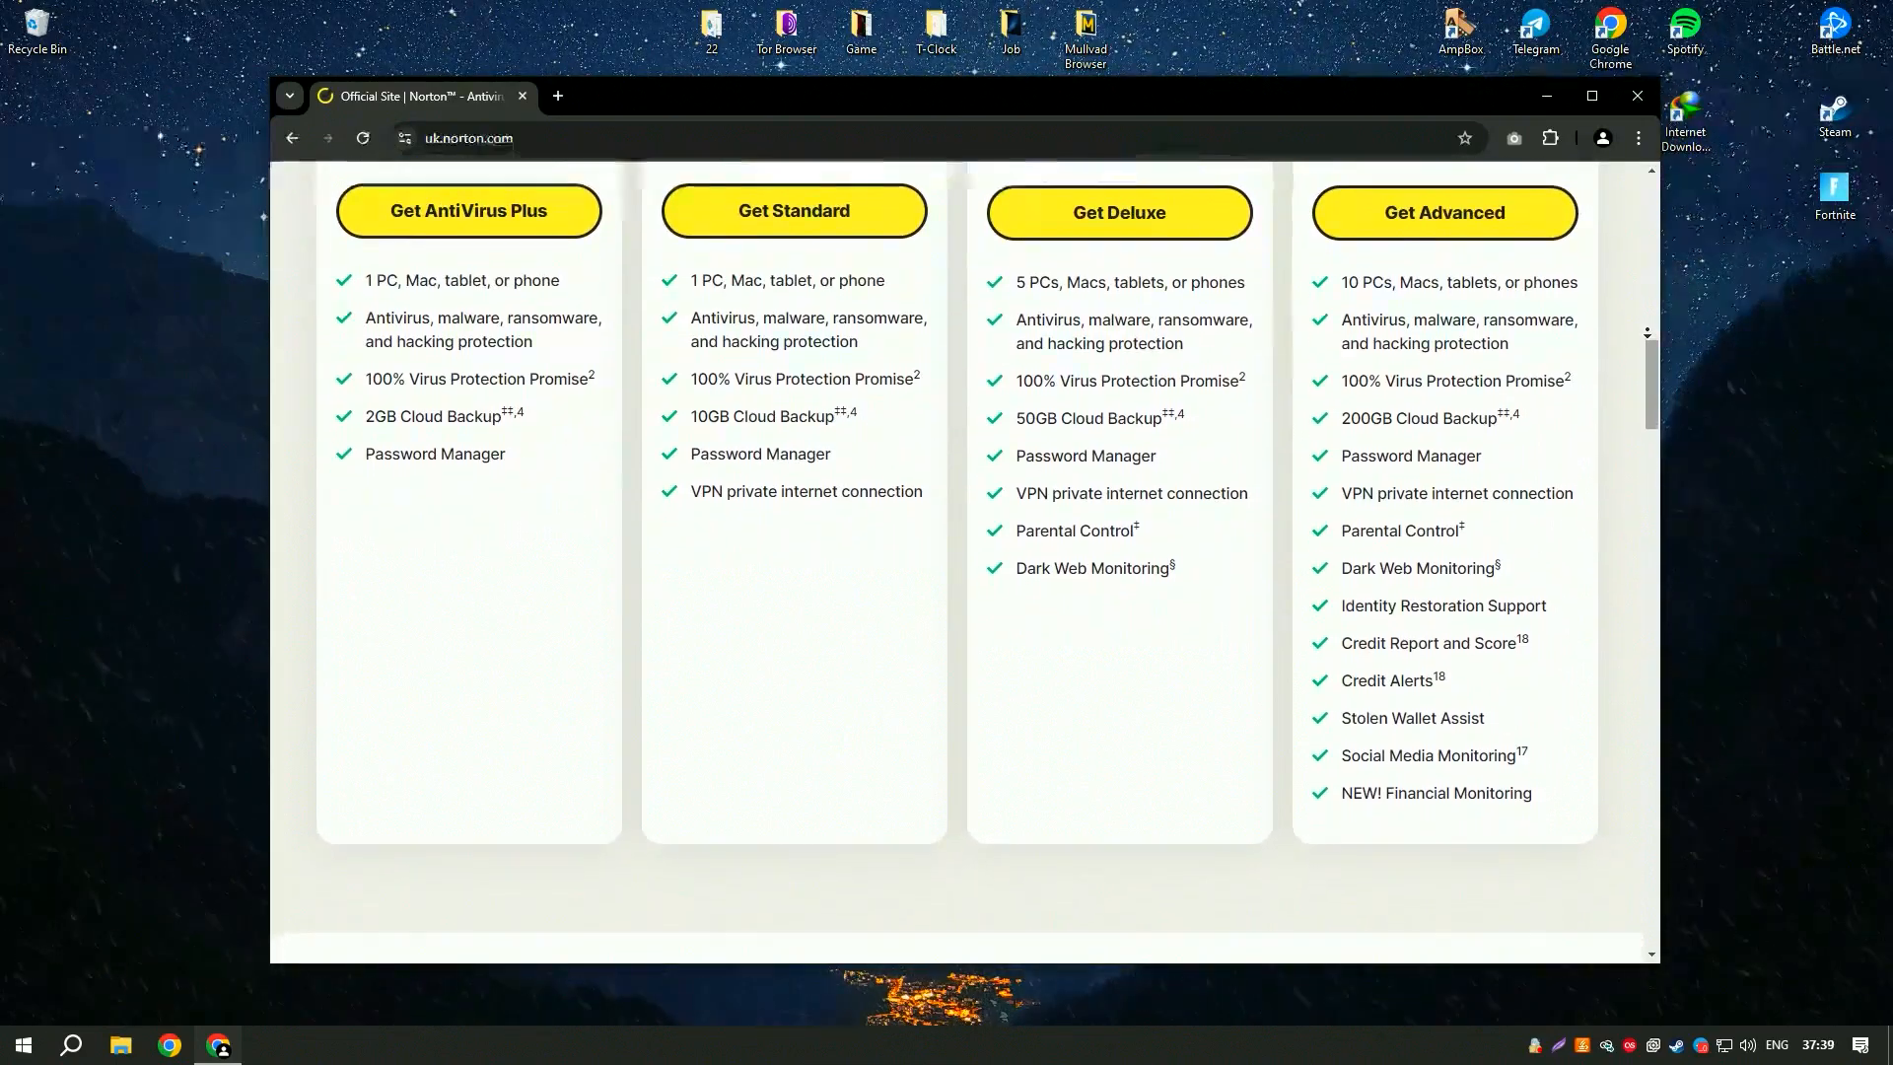
pyautogui.scroll(3)
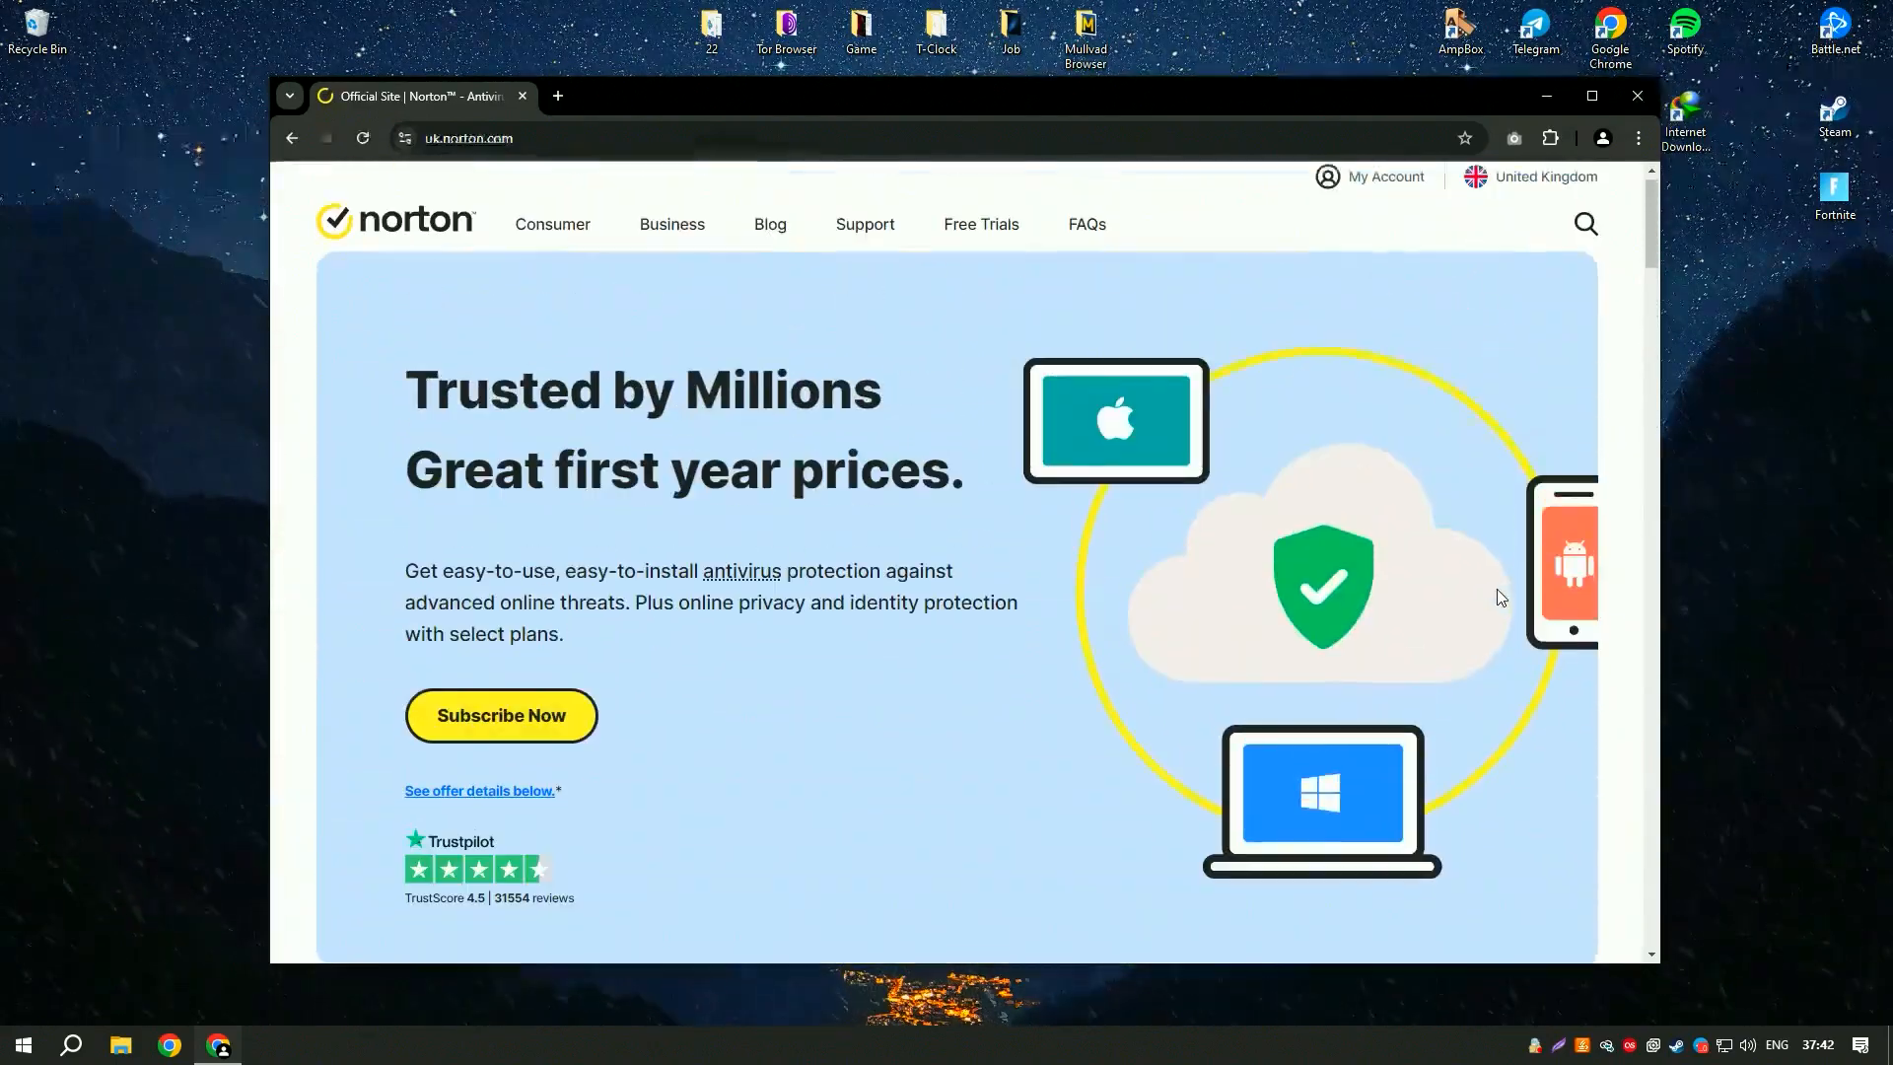
# Open Norton's Free Trials page and scroll down it.
pyautogui.click(980, 224)
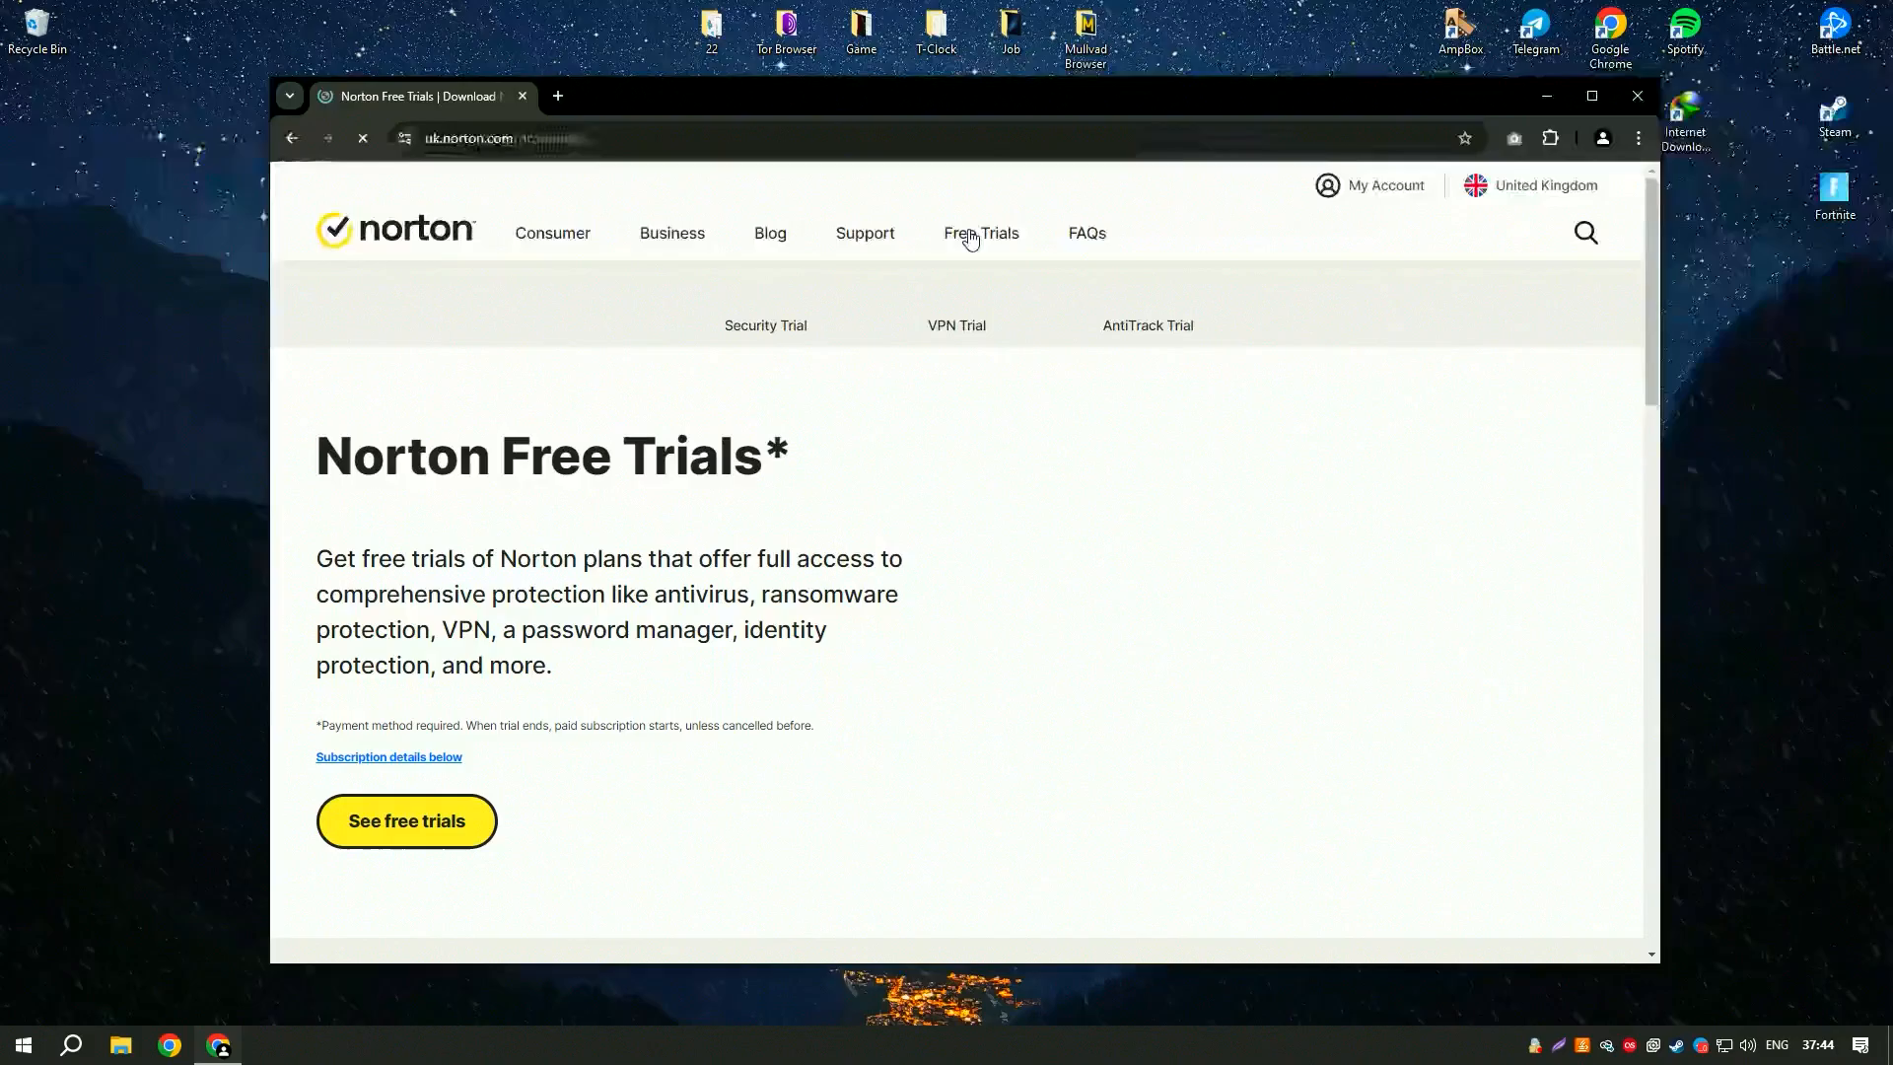
pyautogui.scroll(-3)
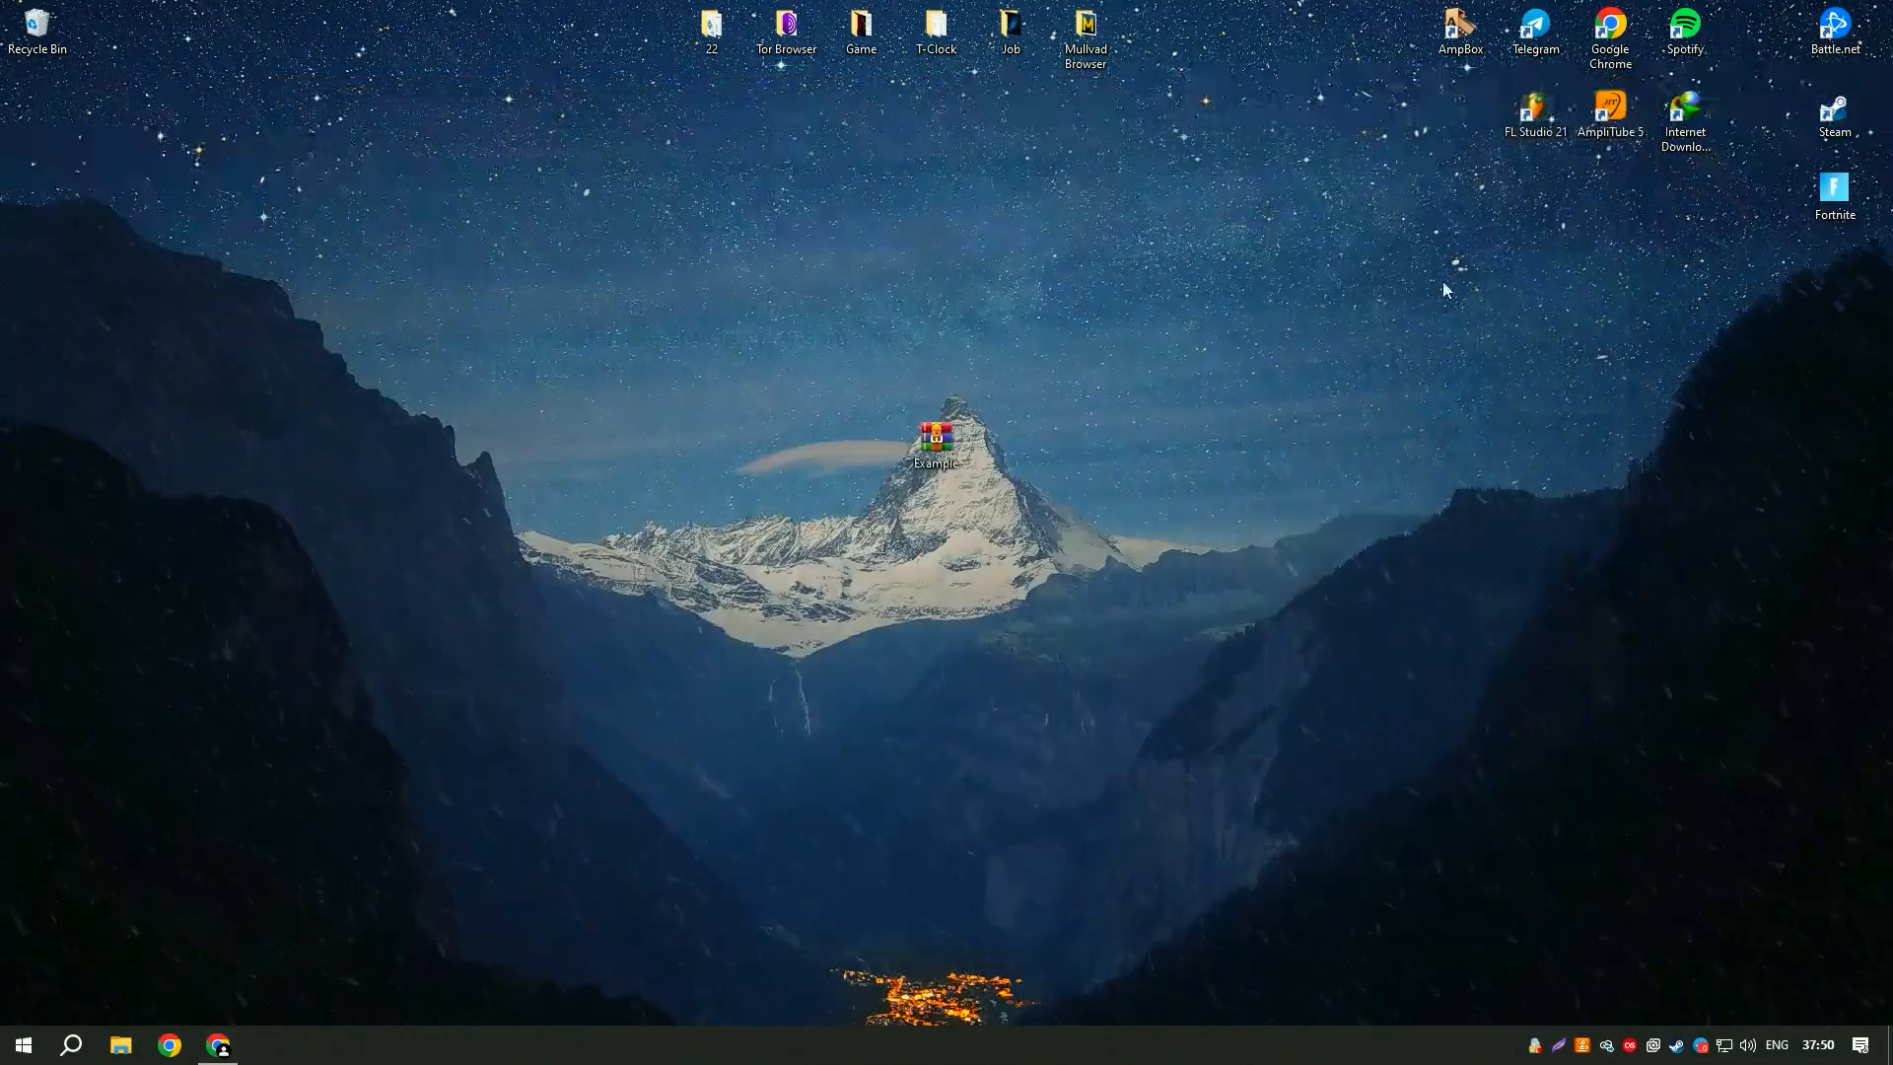
pyautogui.moveTo(948, 396)
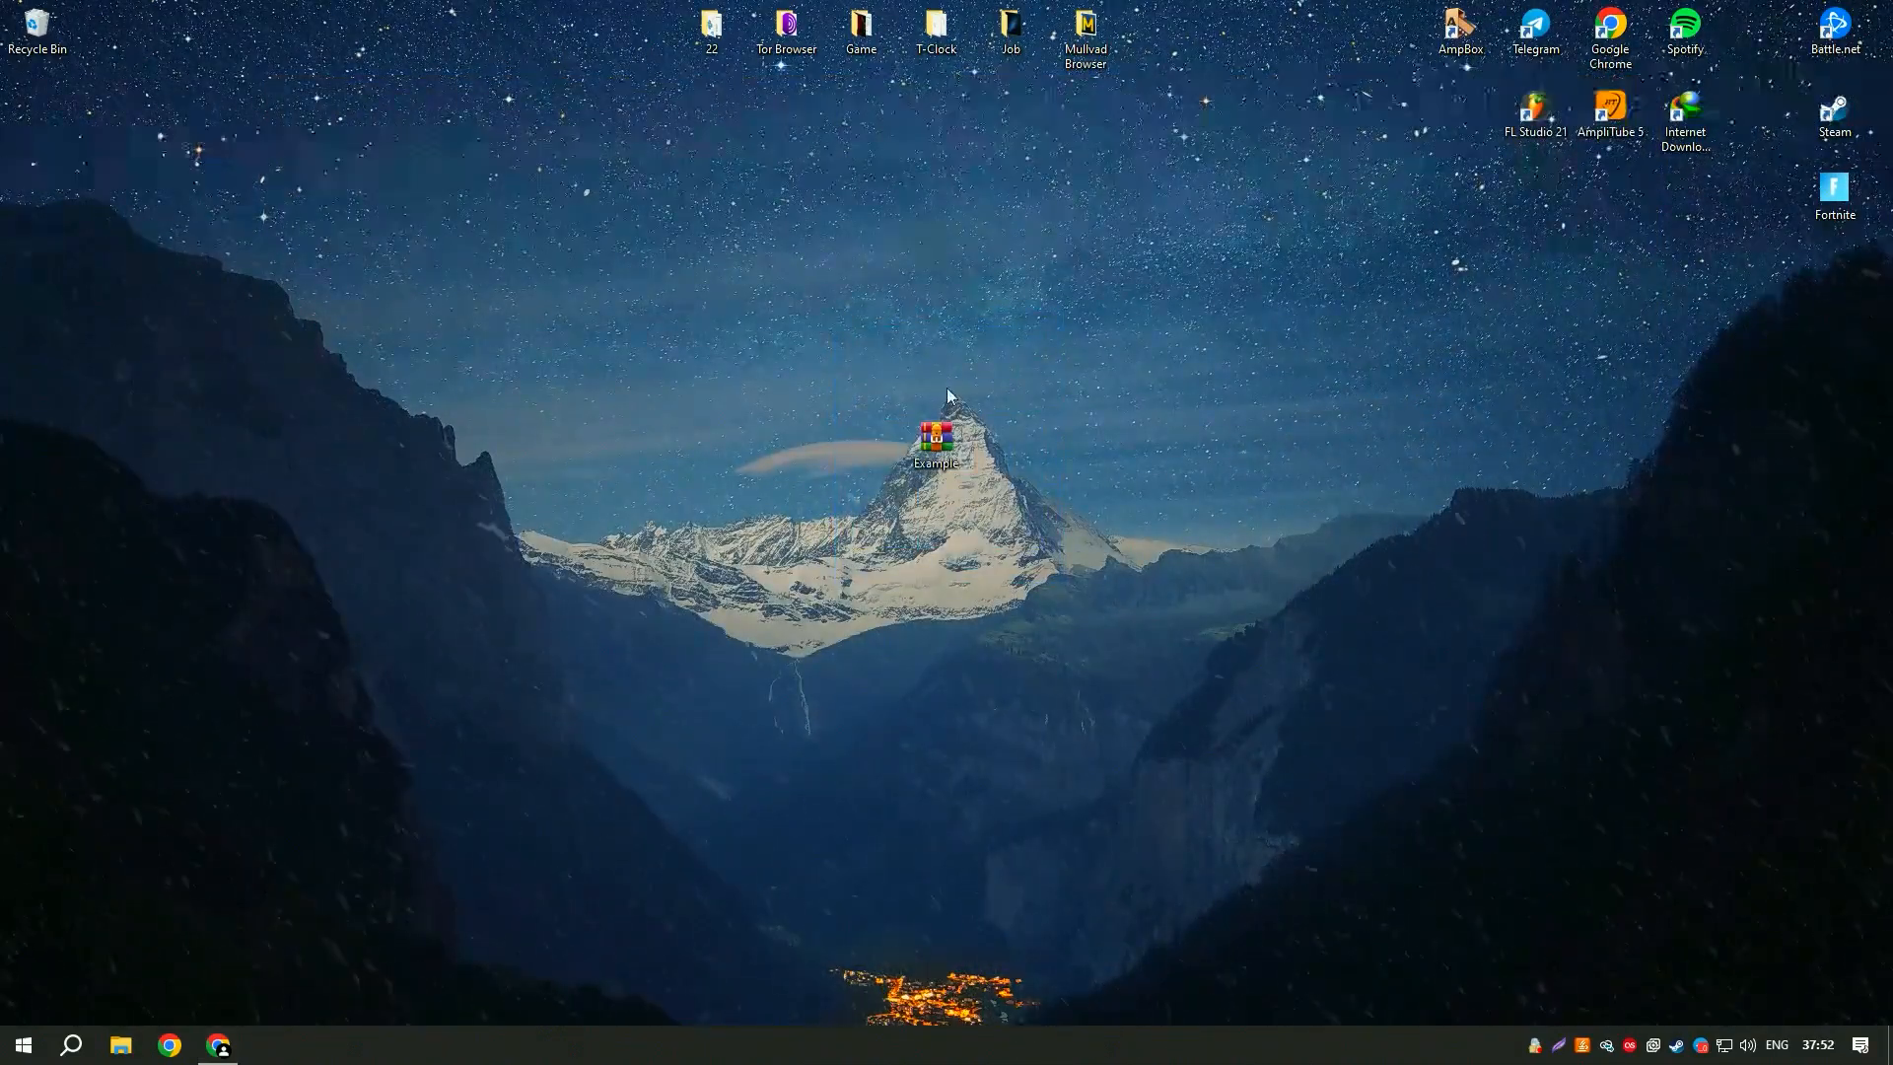
# Extract password-protected Example.rar and run Setup from the extracted Installer folder.
pyautogui.doubleClick(934, 441)
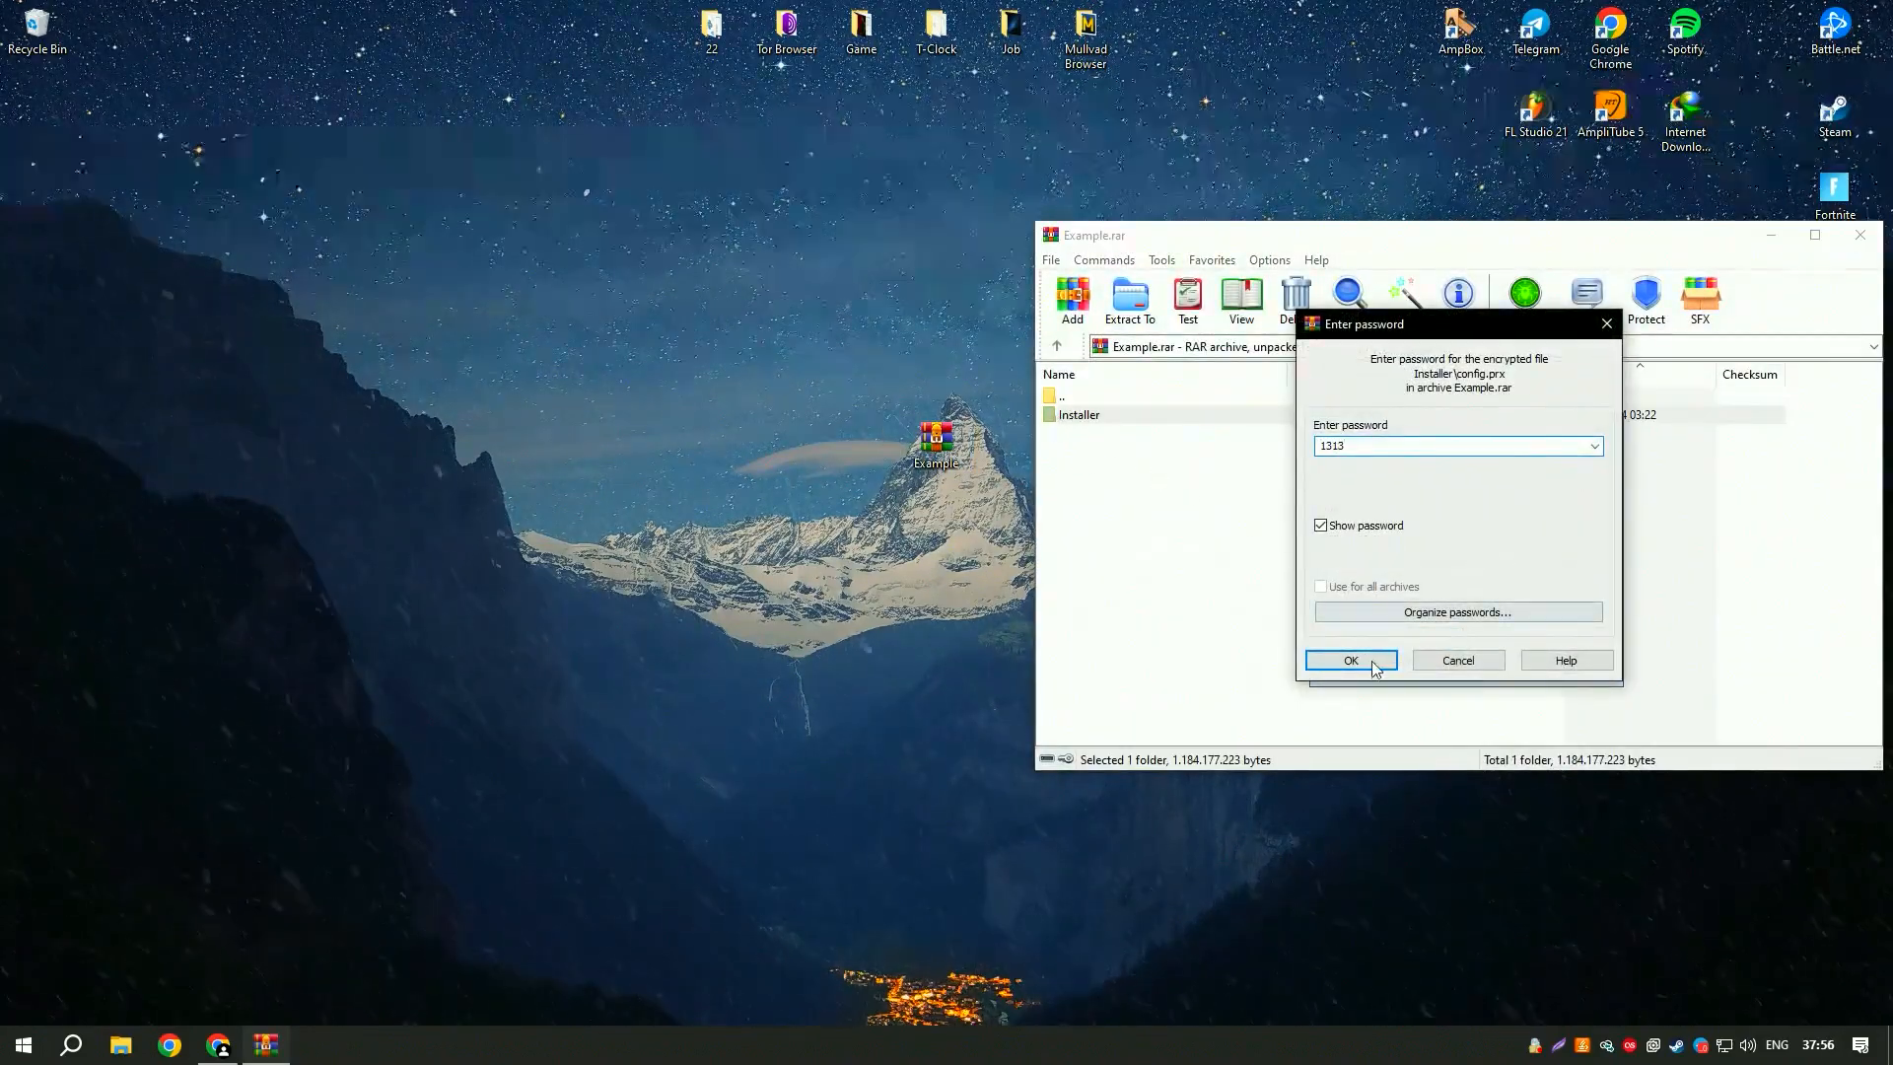
pyautogui.click(1349, 661)
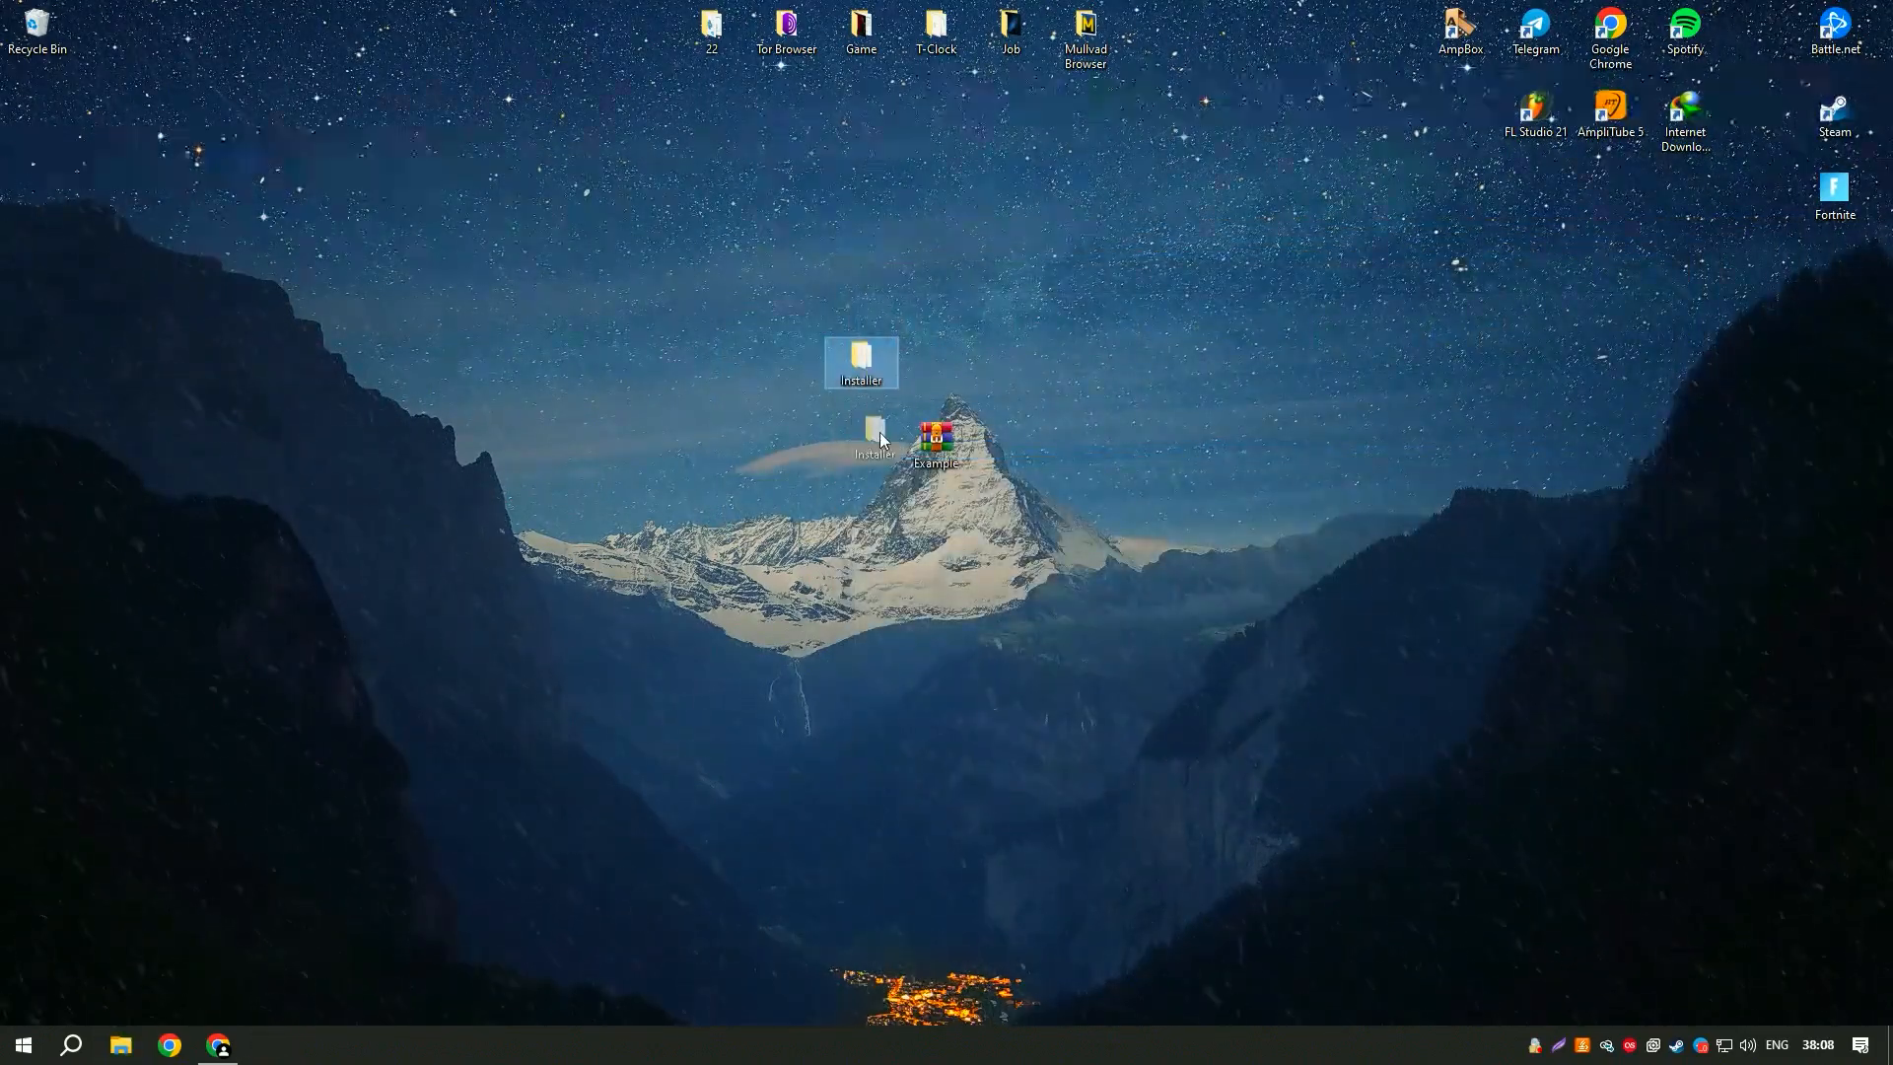
pyautogui.doubleClick(861, 359)
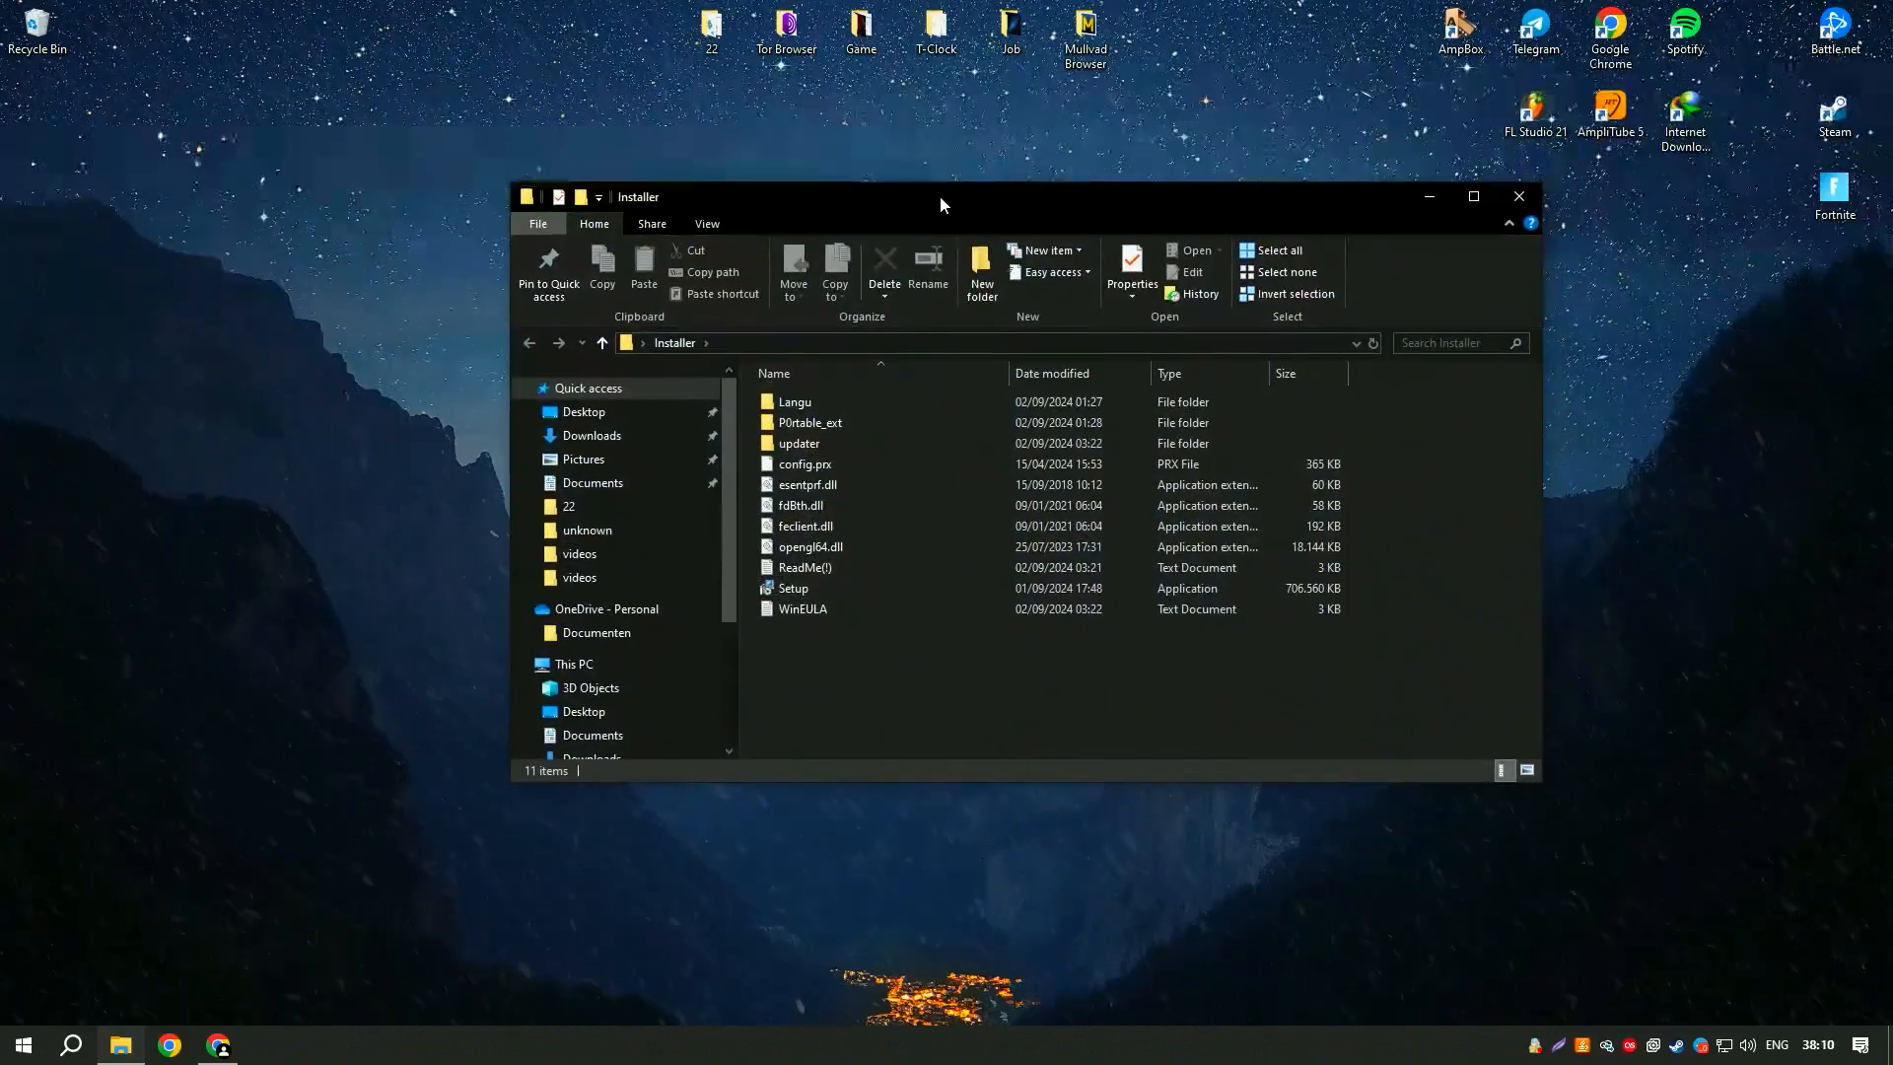
pyautogui.doubleClick(795, 588)
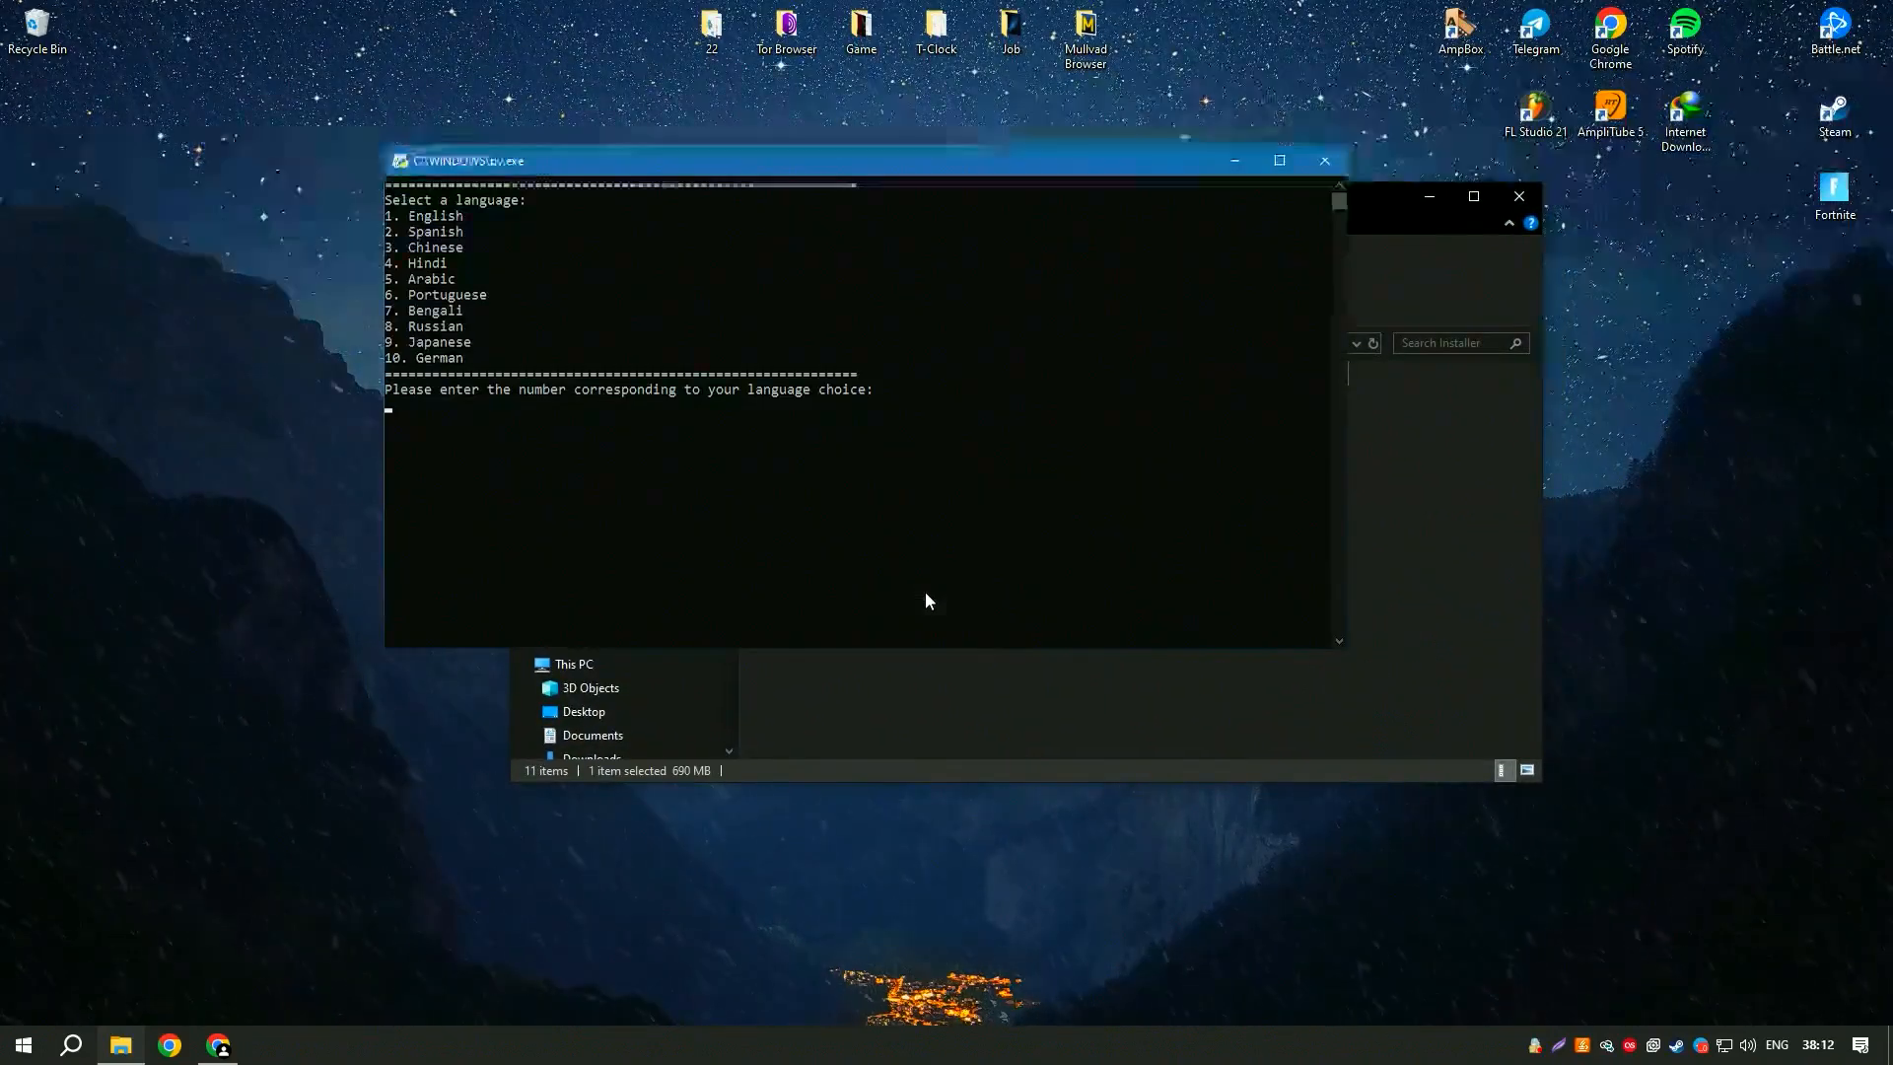